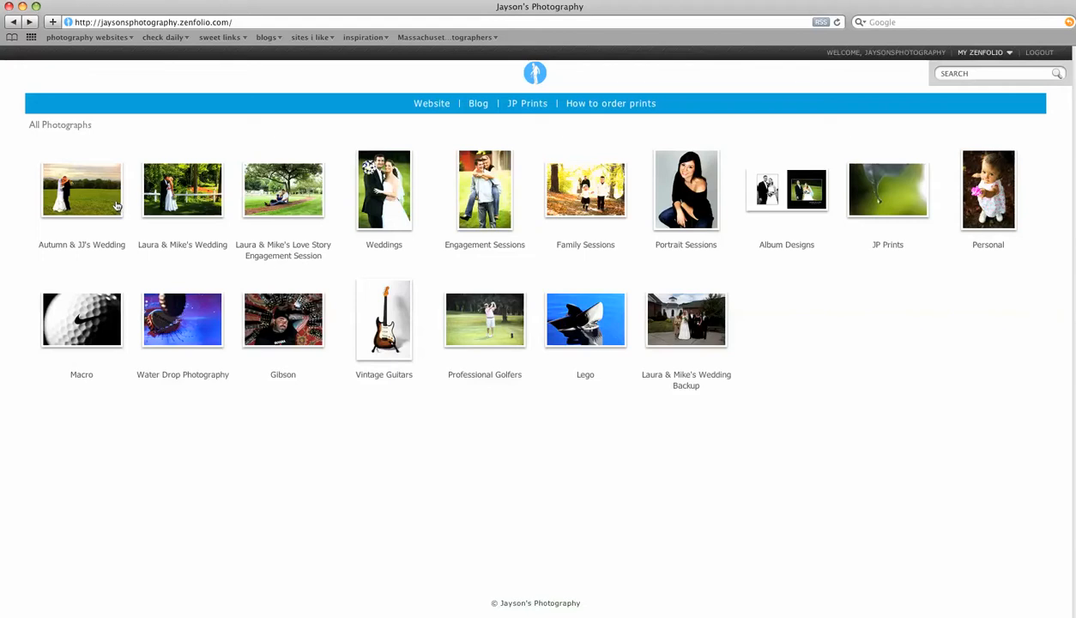
mouse_move(93, 196)
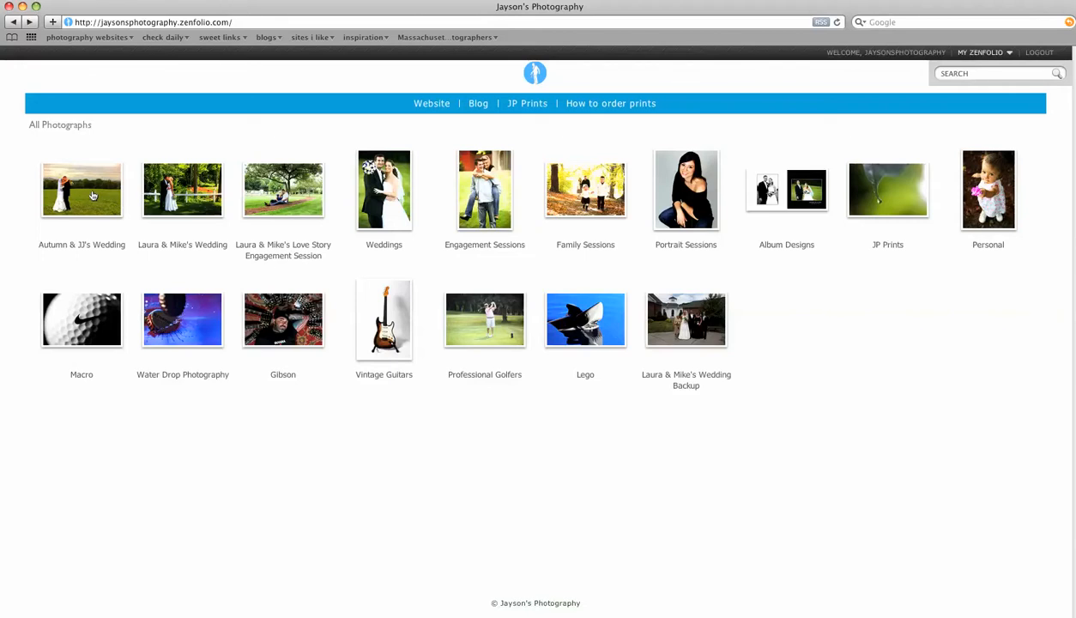
- Open the Autumn & JJ's Wedding gallery from the All Photographs page
left_click(82, 188)
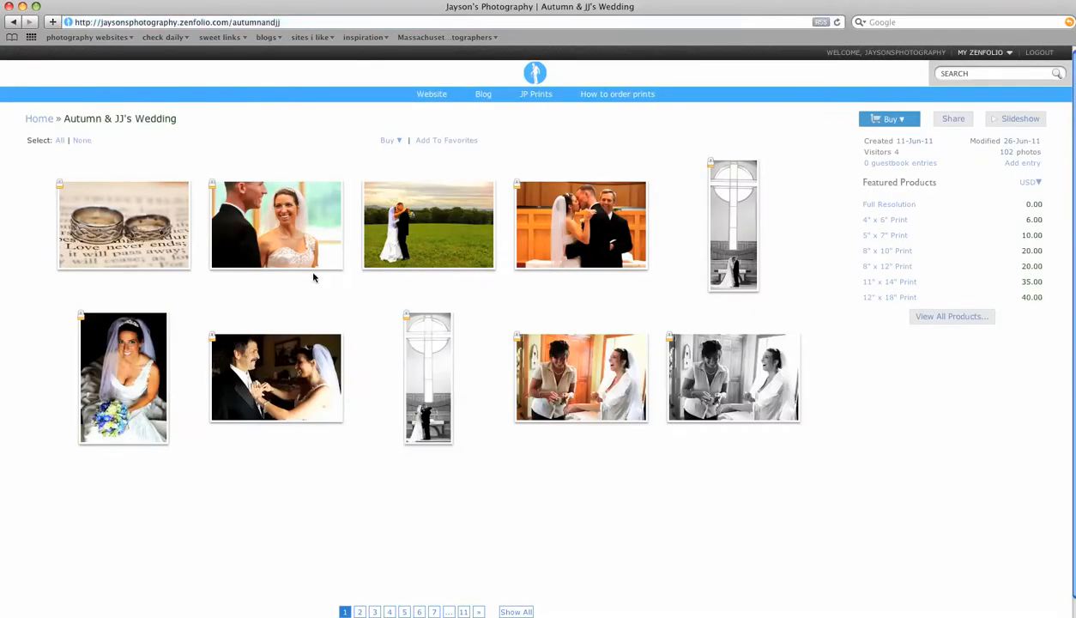
mouse_move(370, 302)
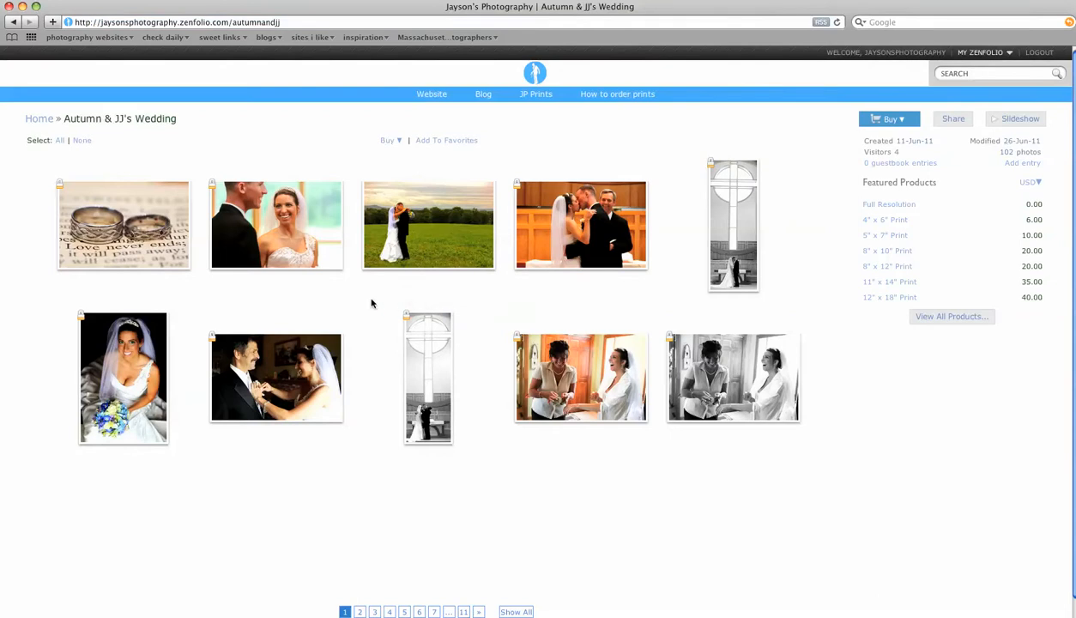
mouse_move(161, 290)
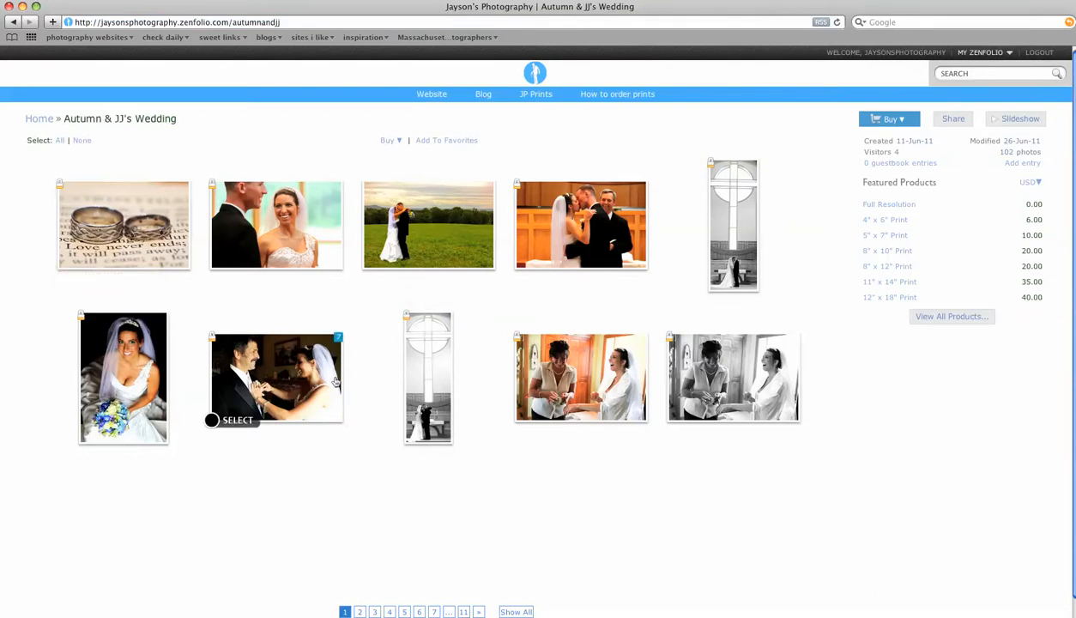
mouse_move(732, 381)
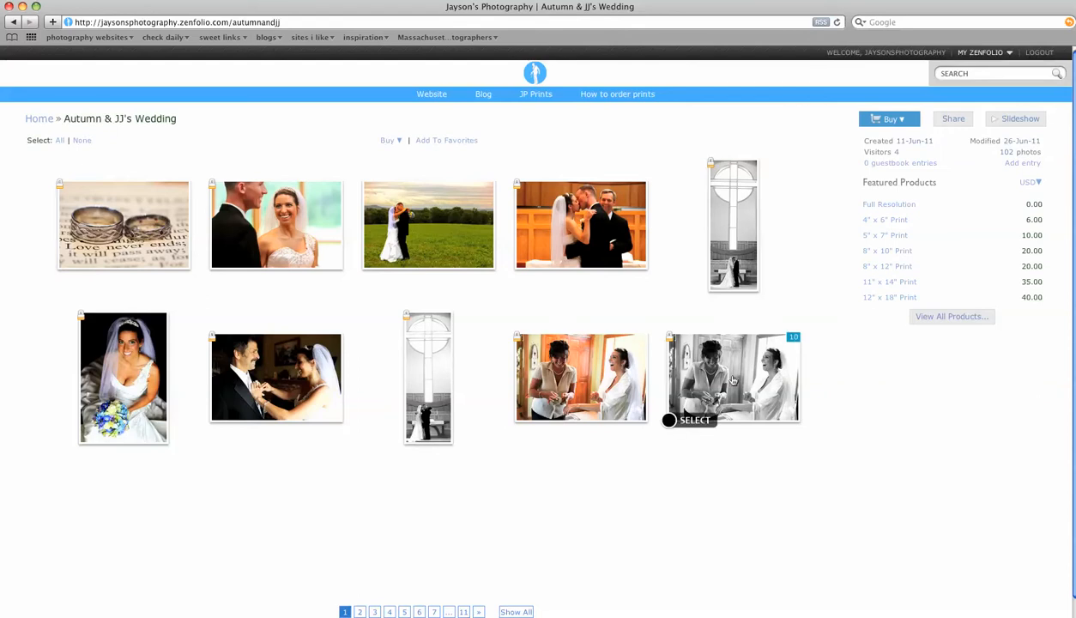
mouse_move(897, 204)
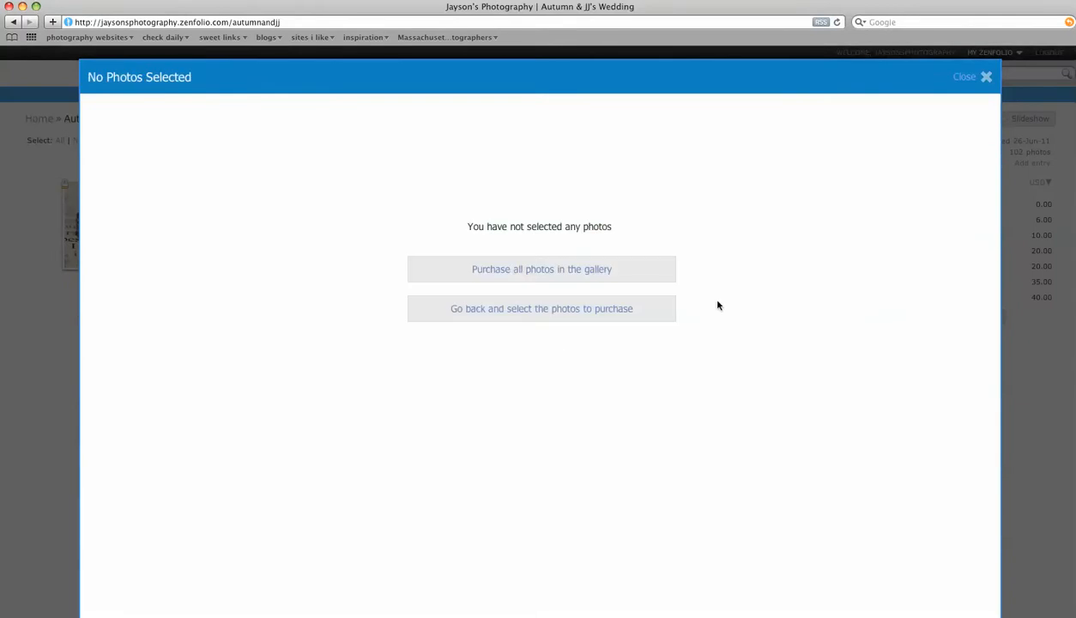
mouse_move(515, 274)
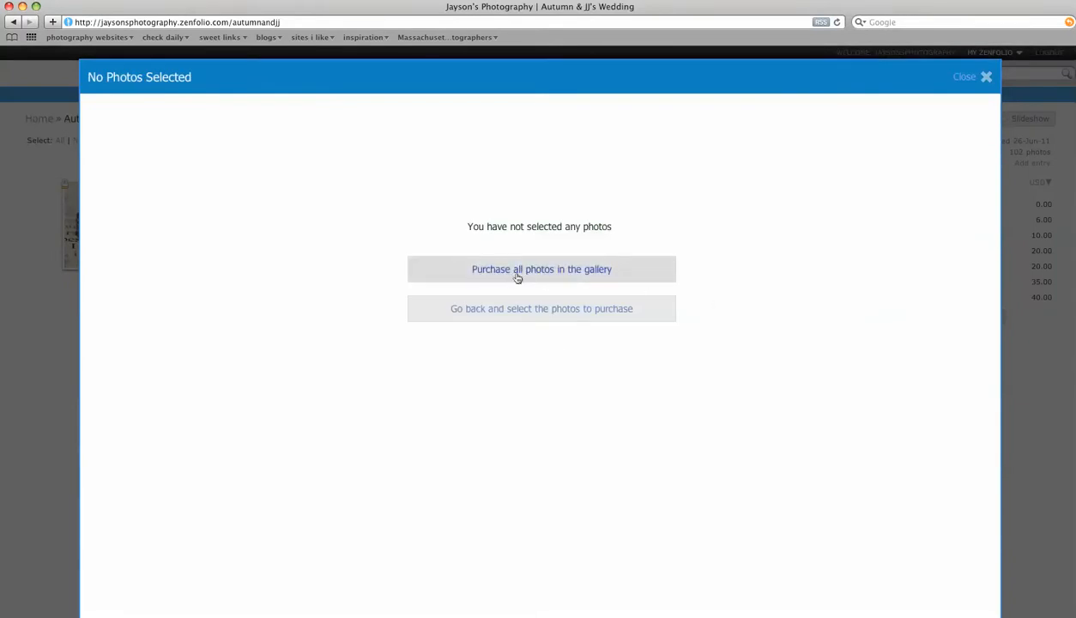
mouse_move(570, 278)
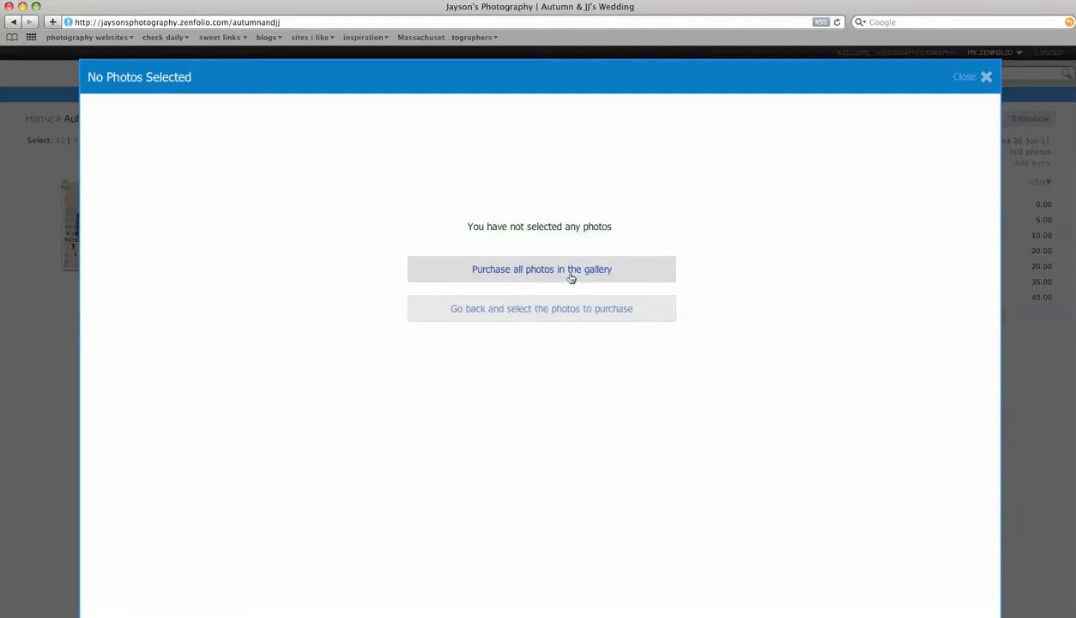
- Add all 102 gallery photos to the cart as Full Resolution downloads at $0.00 and proceed to checkout
left_click(542, 267)
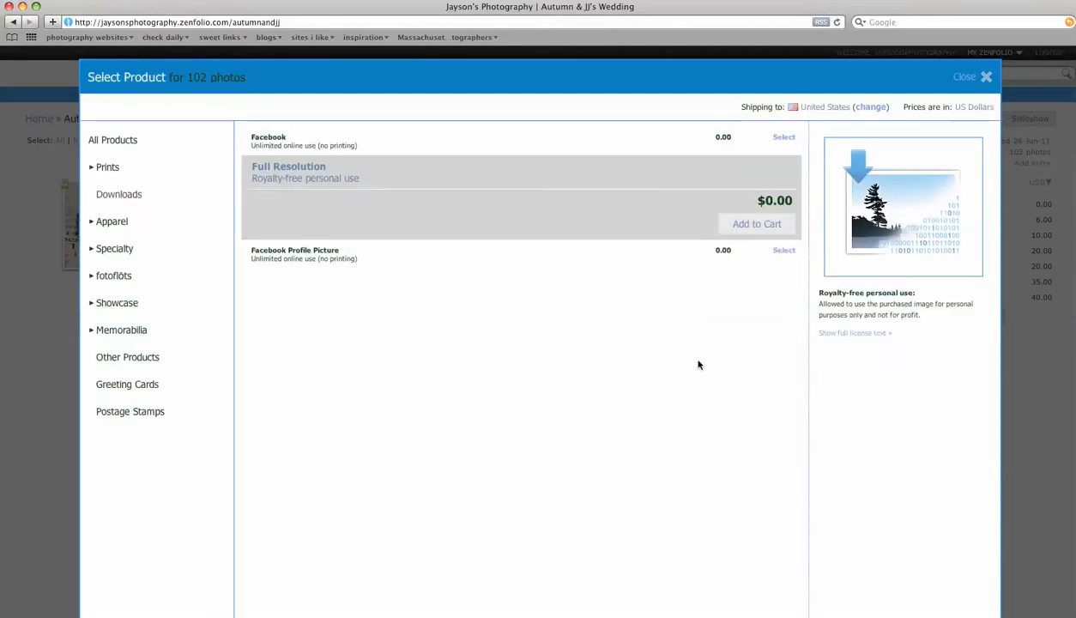
mouse_move(745, 229)
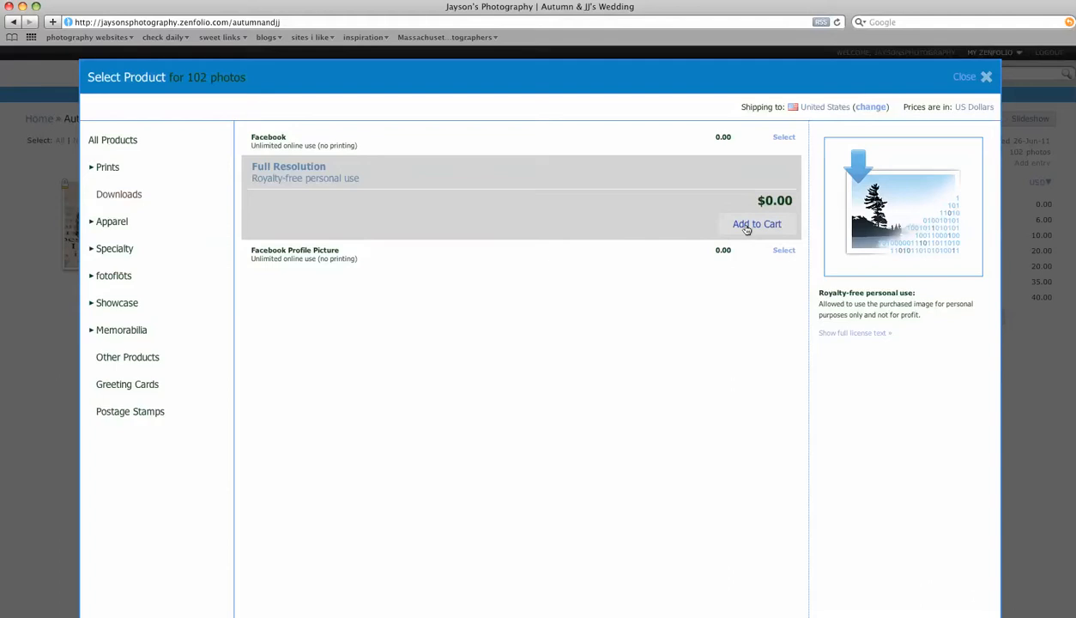
left_click(755, 223)
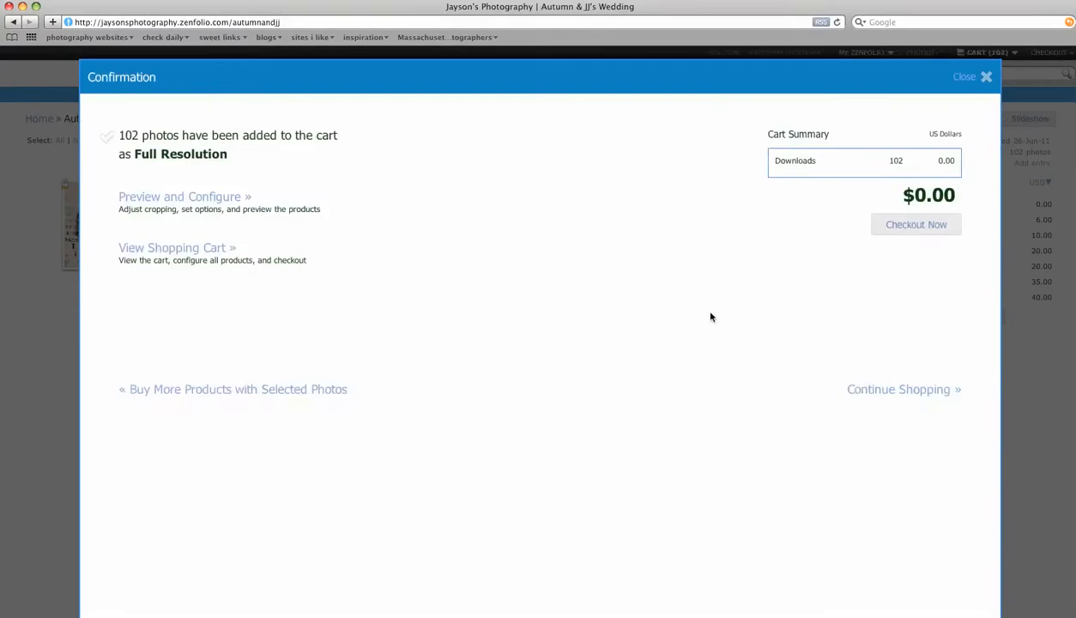
mouse_move(724, 318)
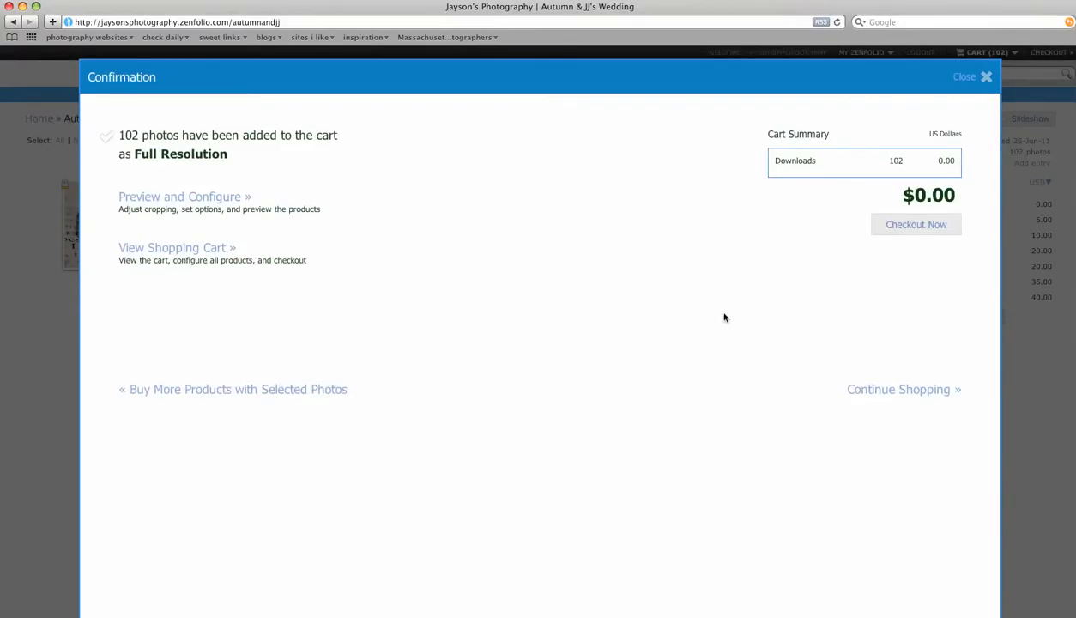
mouse_move(877, 167)
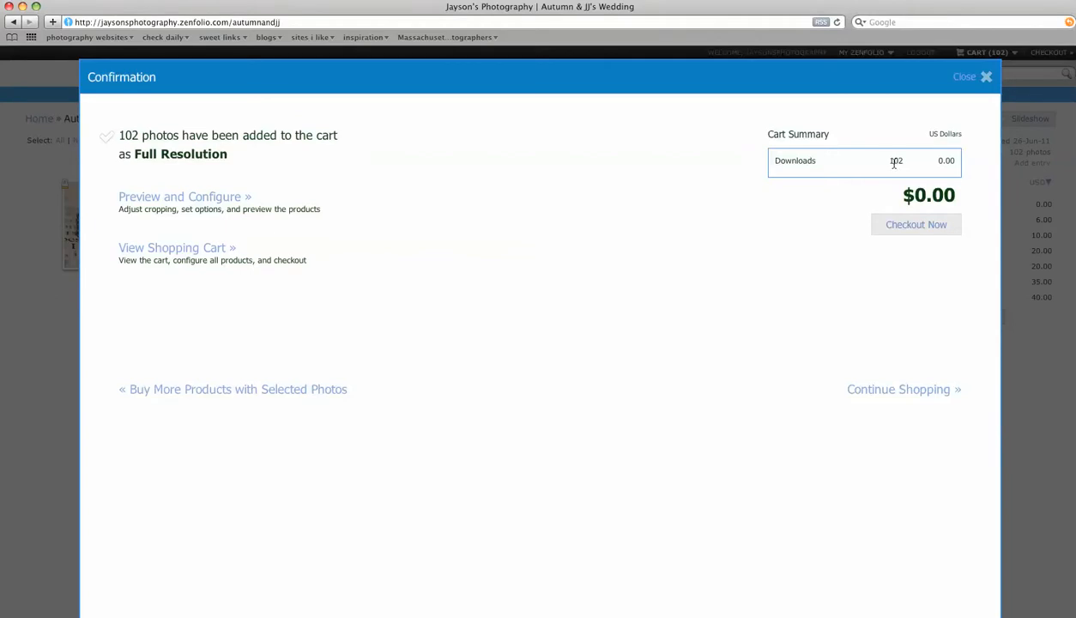
left_click(916, 223)
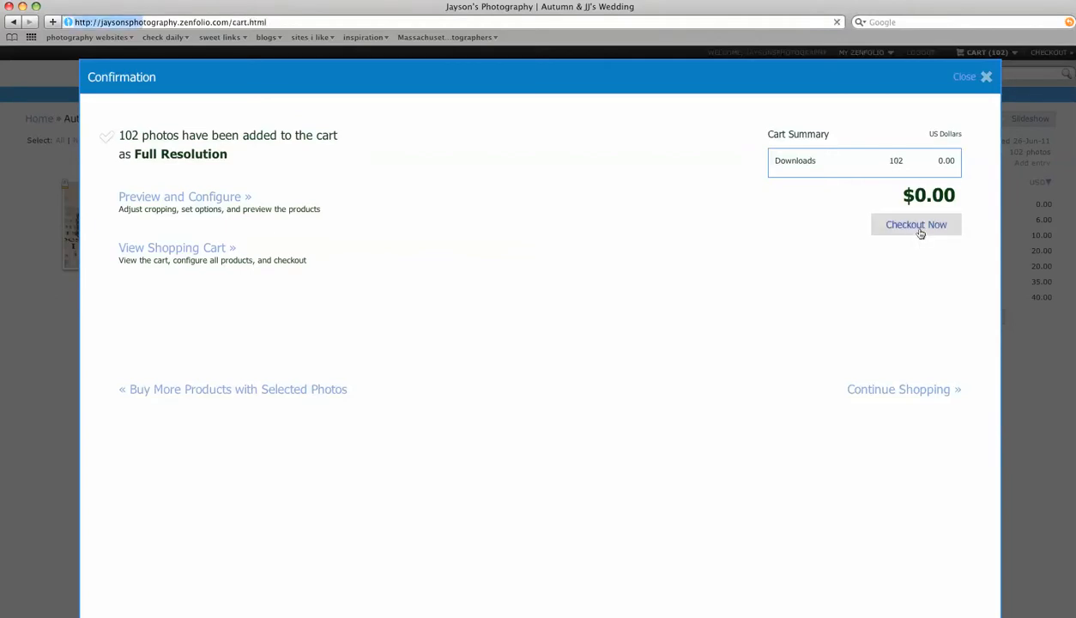
- Start checkout of the 102 downloads, then return from the sign-in step to the shopping cart
left_click(917, 223)
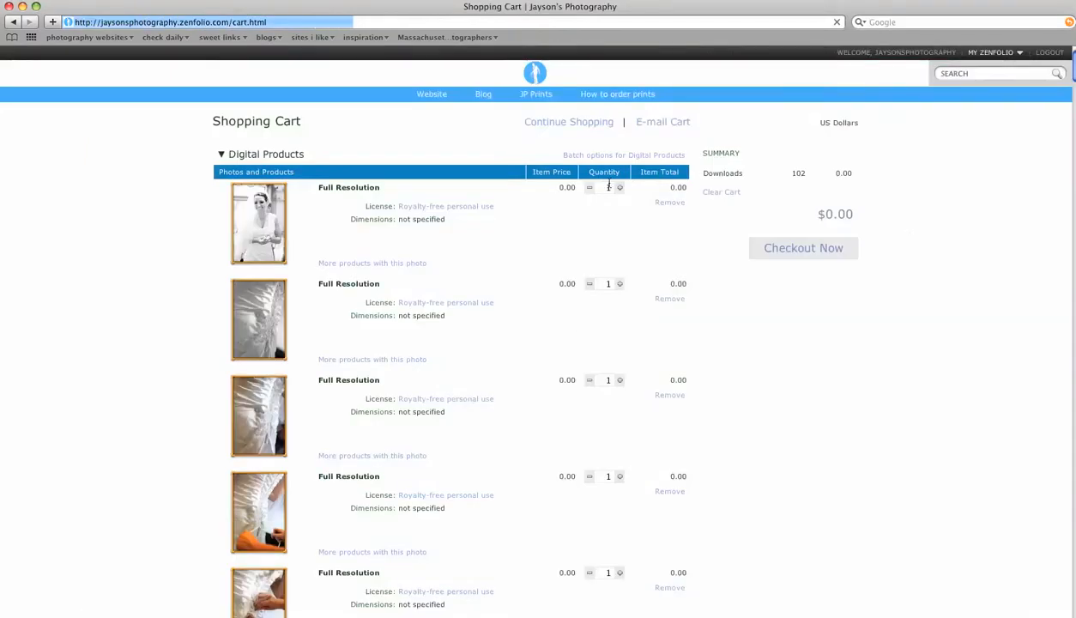
mouse_move(803, 247)
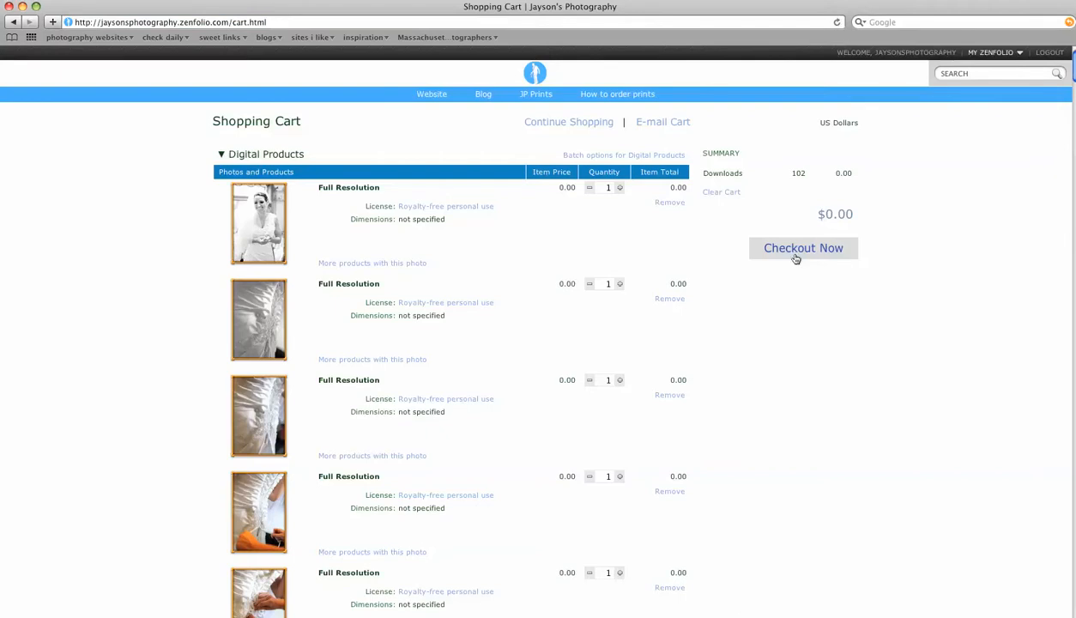
mouse_move(678, 161)
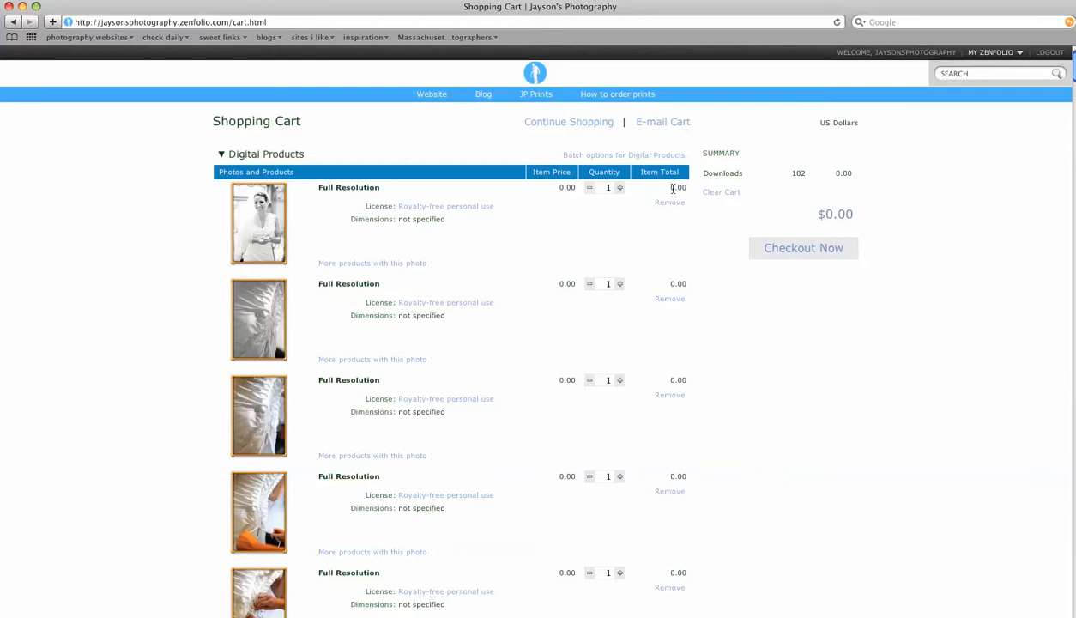
mouse_move(788, 250)
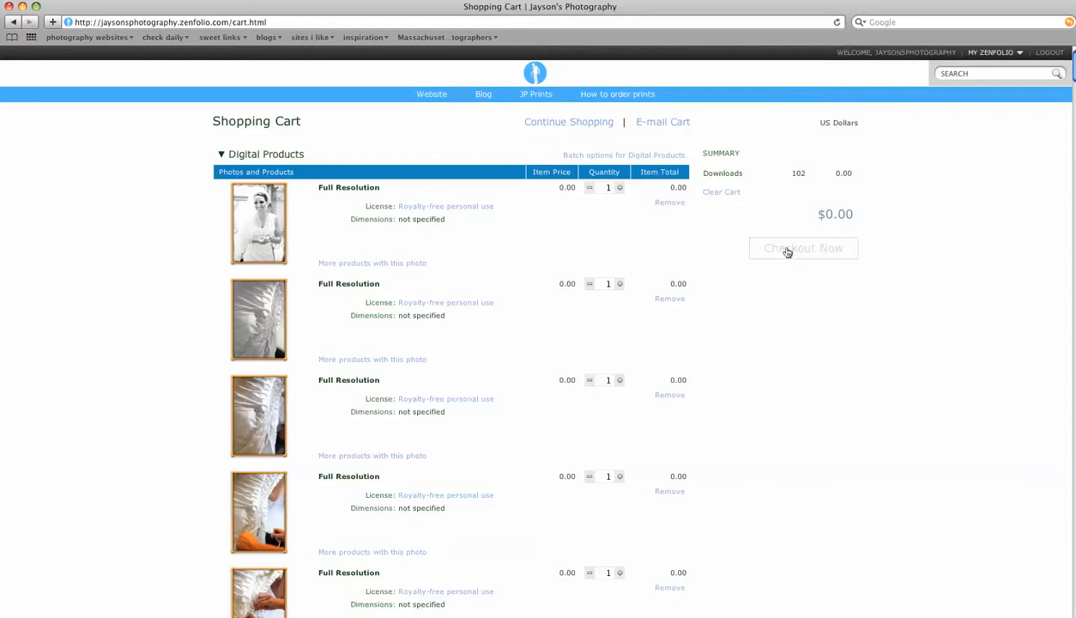
left_click(803, 247)
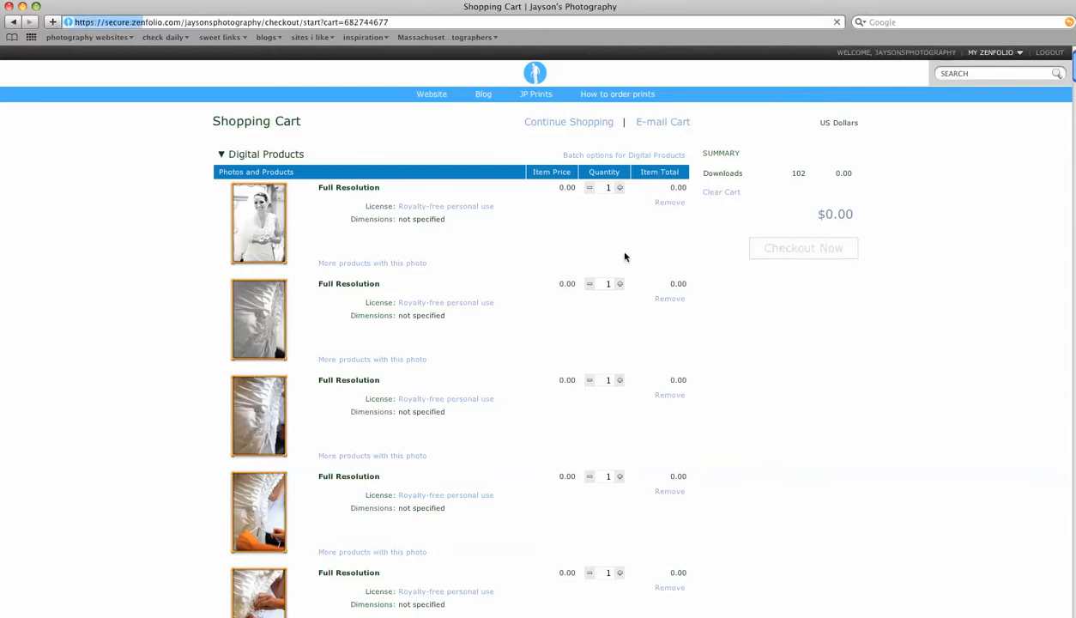
left_click(803, 247)
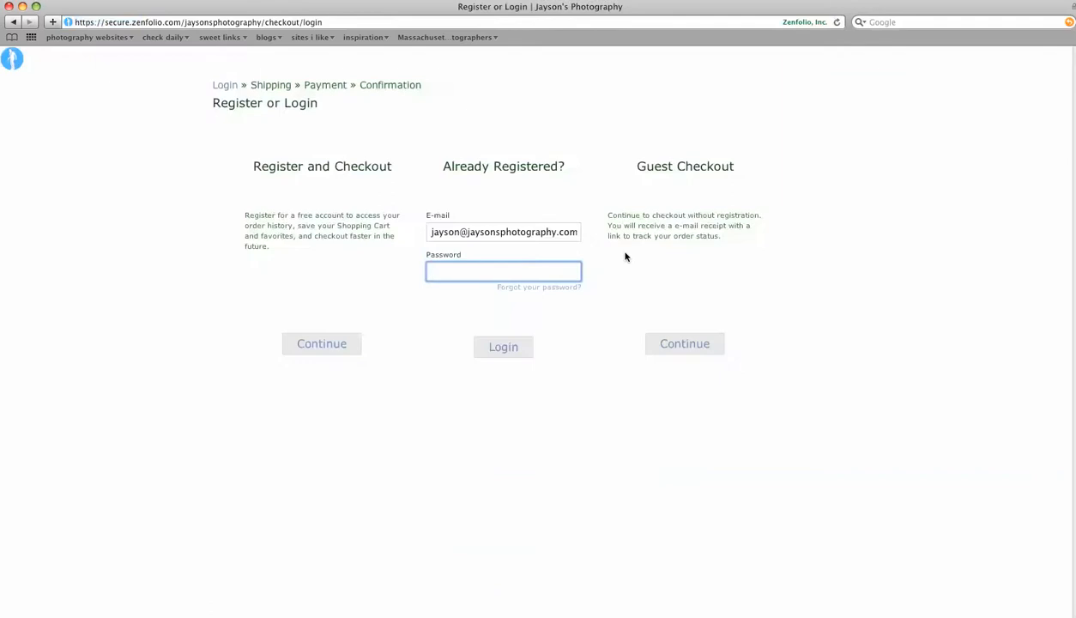
mouse_move(28, 21)
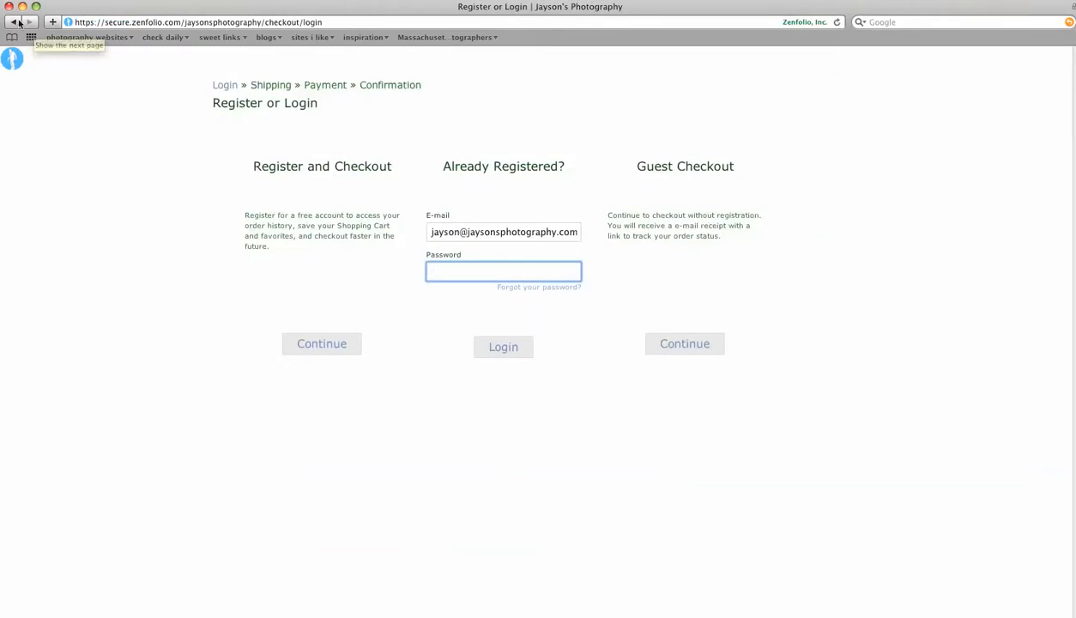
left_click(14, 21)
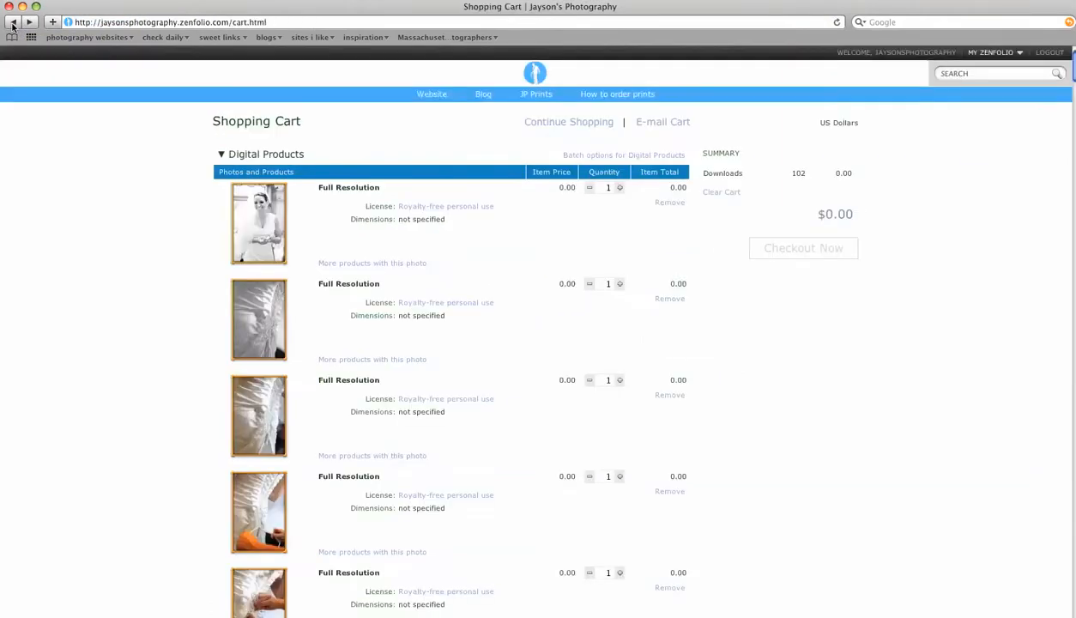
- Clear the cart with Clear Cart, confirm it, and return to the wedding gallery
scroll("down", 3)
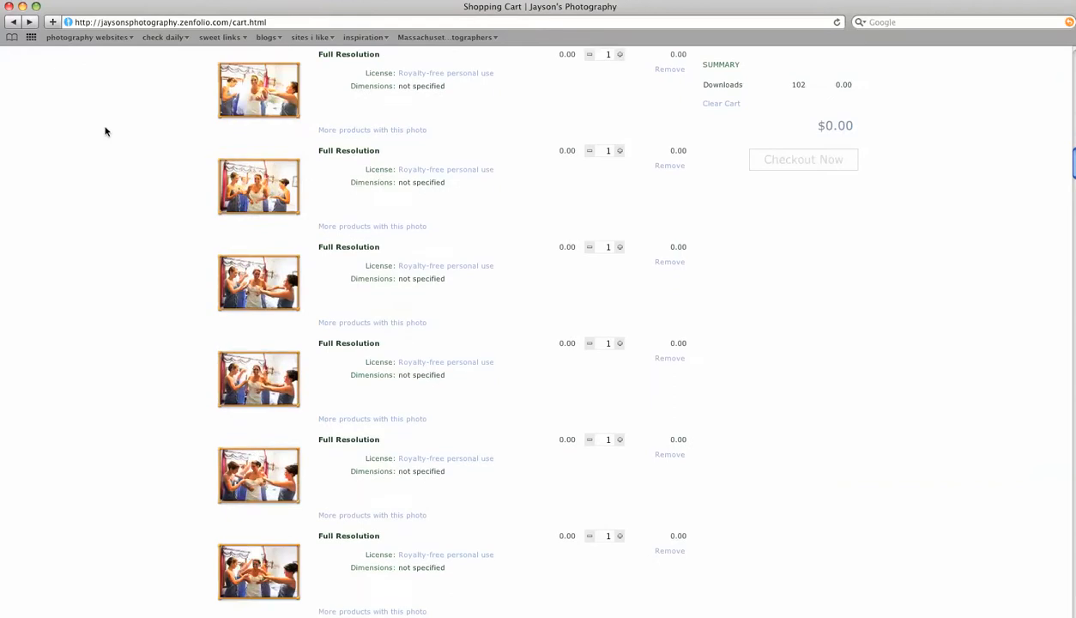
scroll("down", 3)
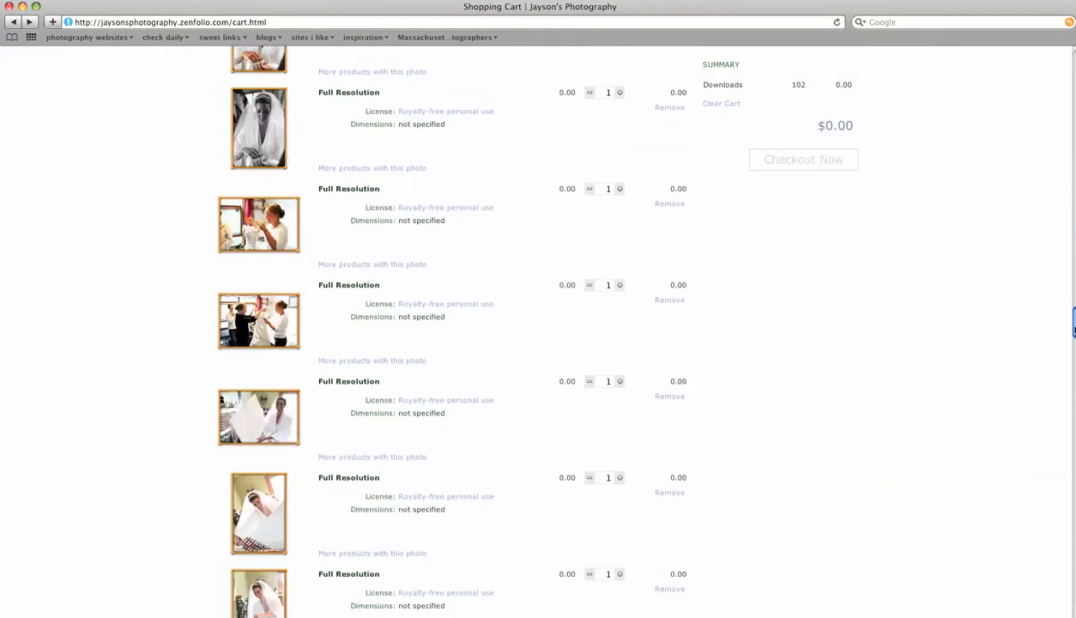
scroll("down", 3)
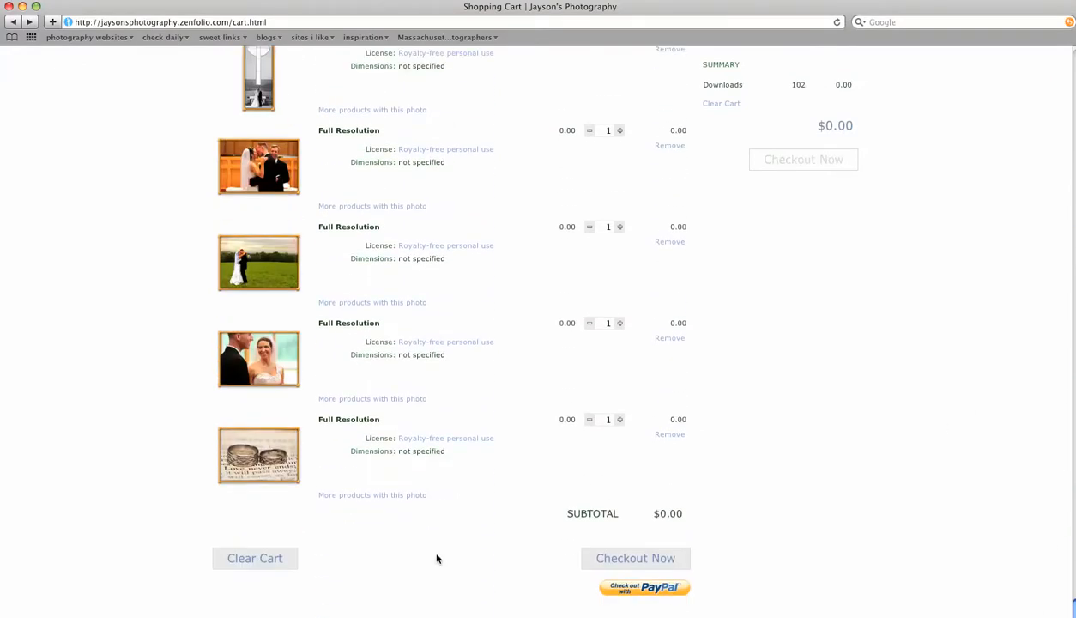
left_click(254, 558)
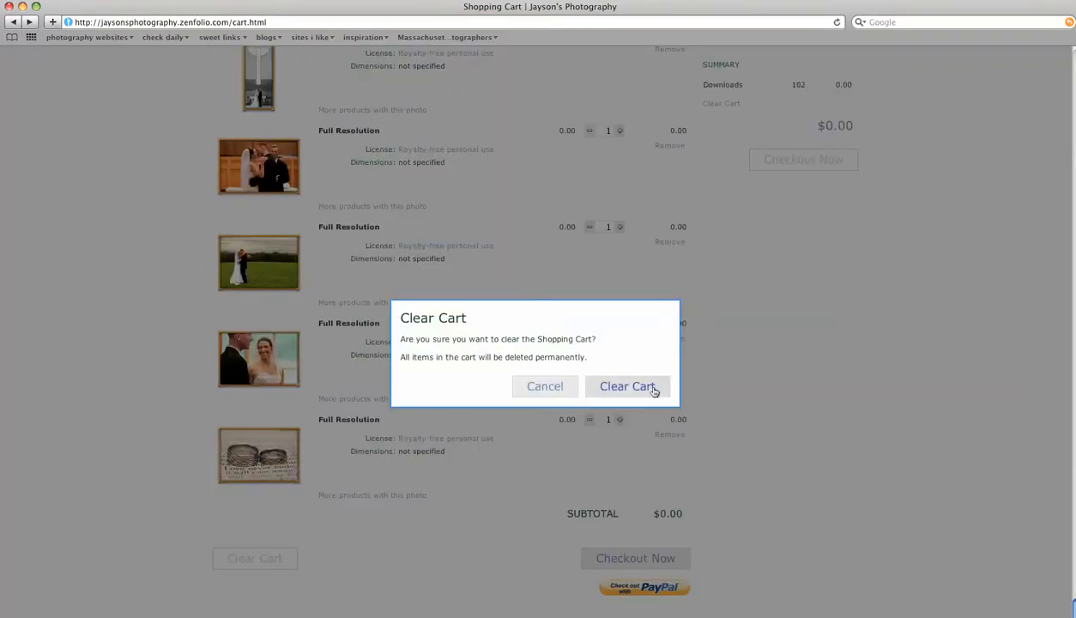
left_click(629, 386)
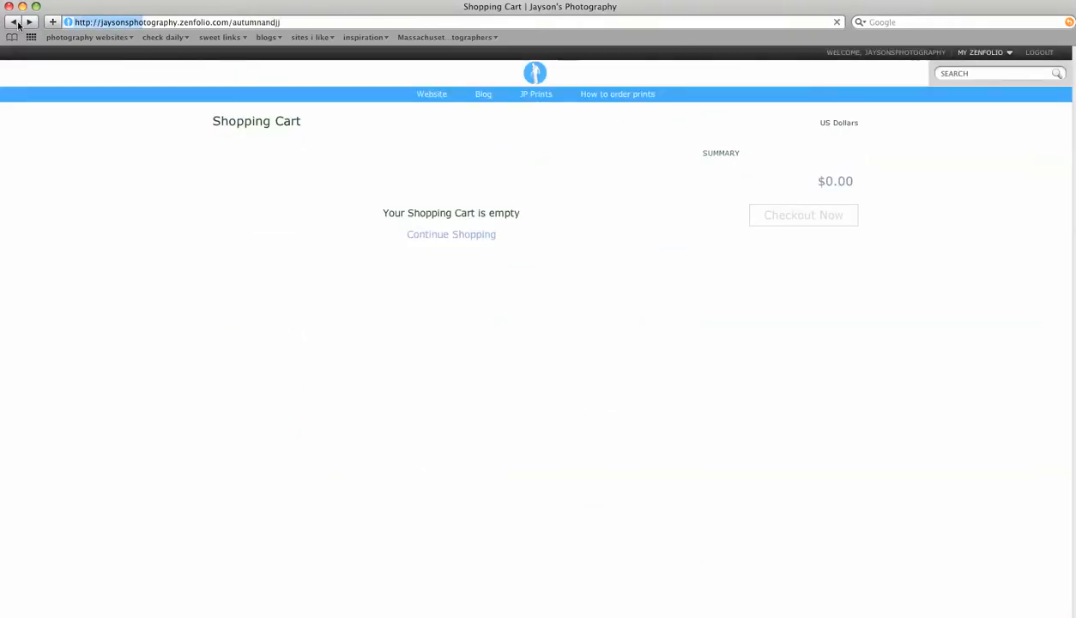
left_click(14, 20)
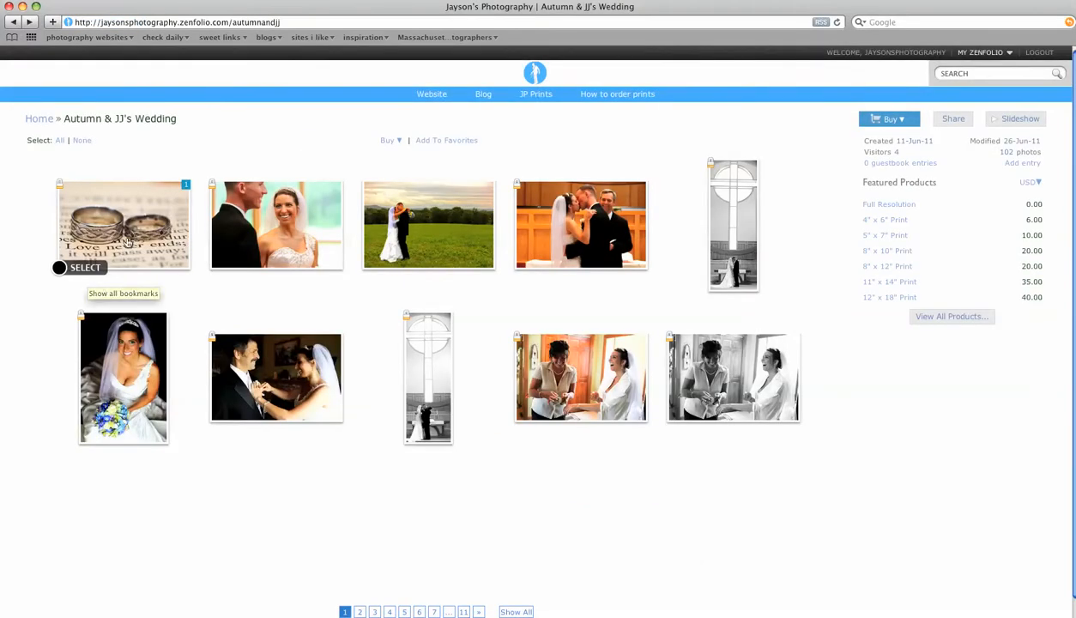
mouse_move(60, 267)
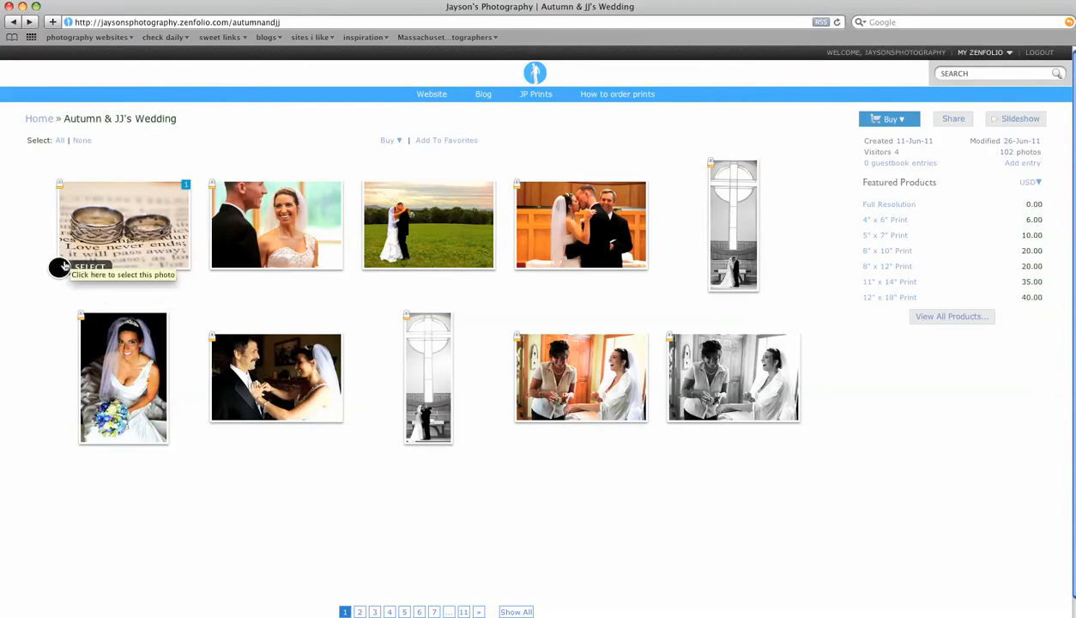
mouse_move(62, 267)
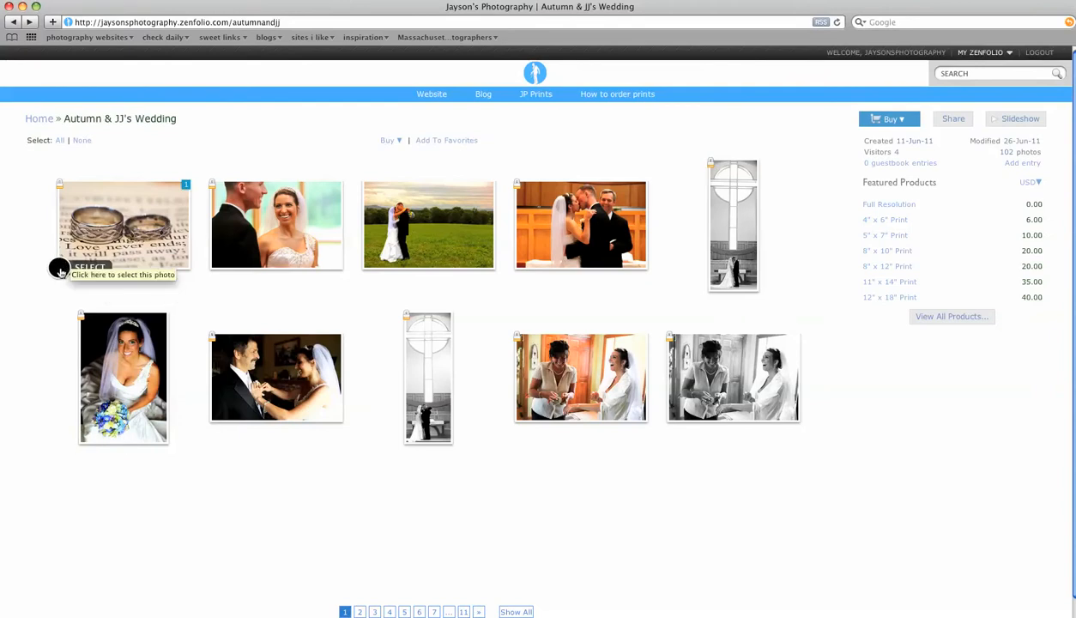
- Select the rings, tall window, top-row fourth, second-row last, bouquet and couple photos
left_click(95, 268)
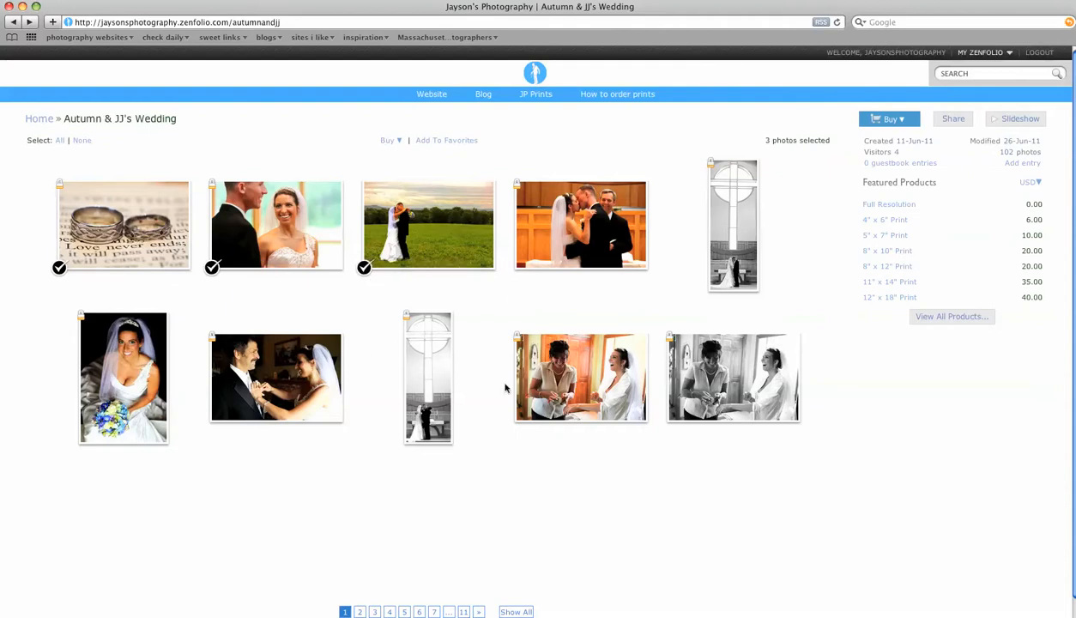
left_click(405, 443)
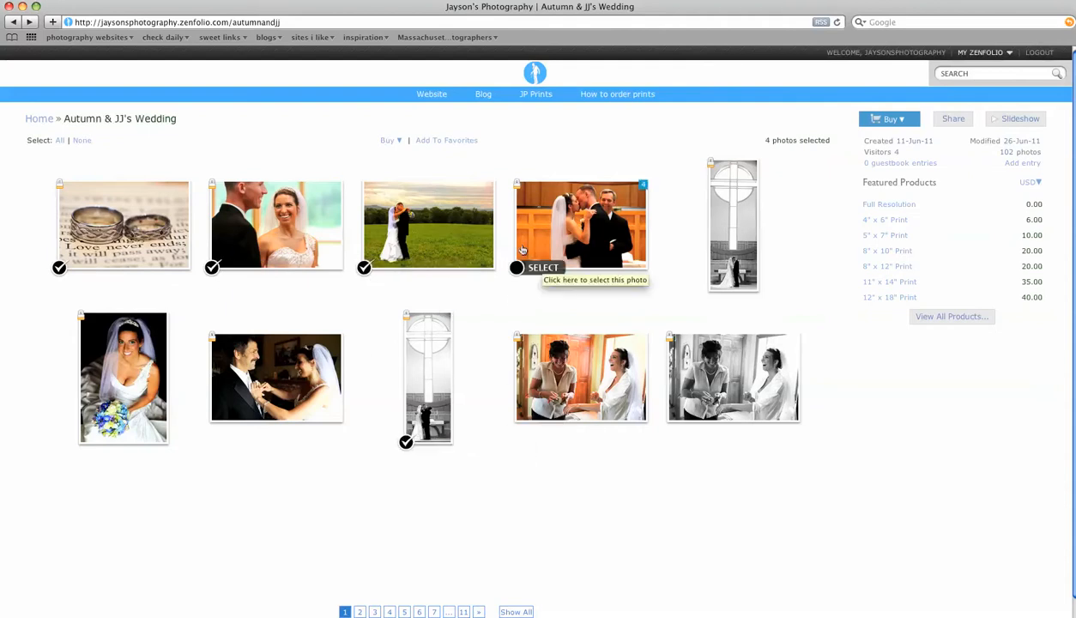
left_click(516, 268)
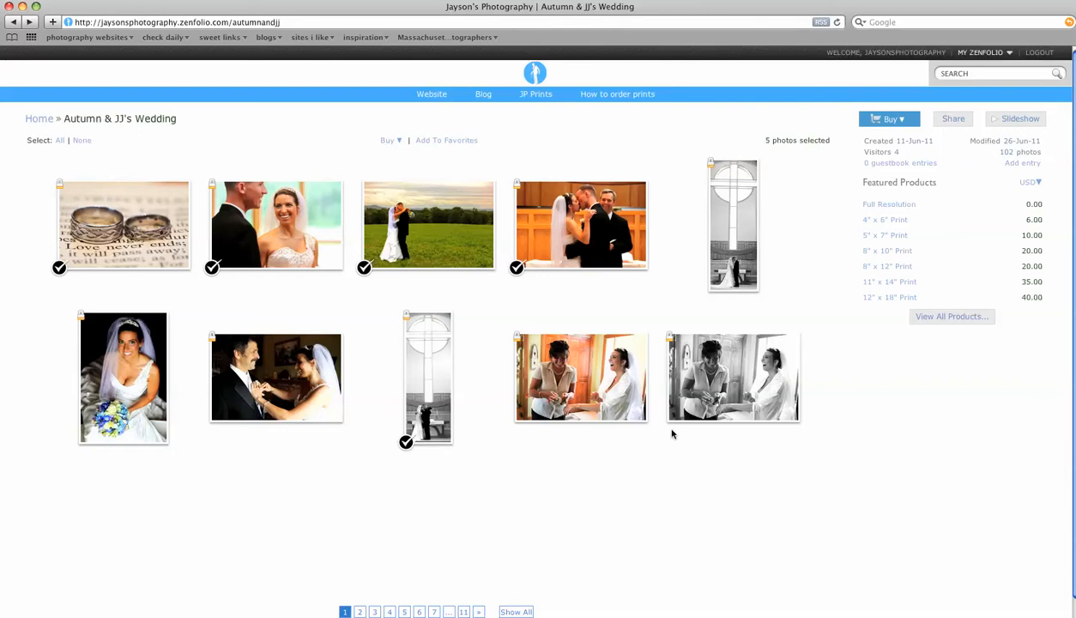
left_click(669, 421)
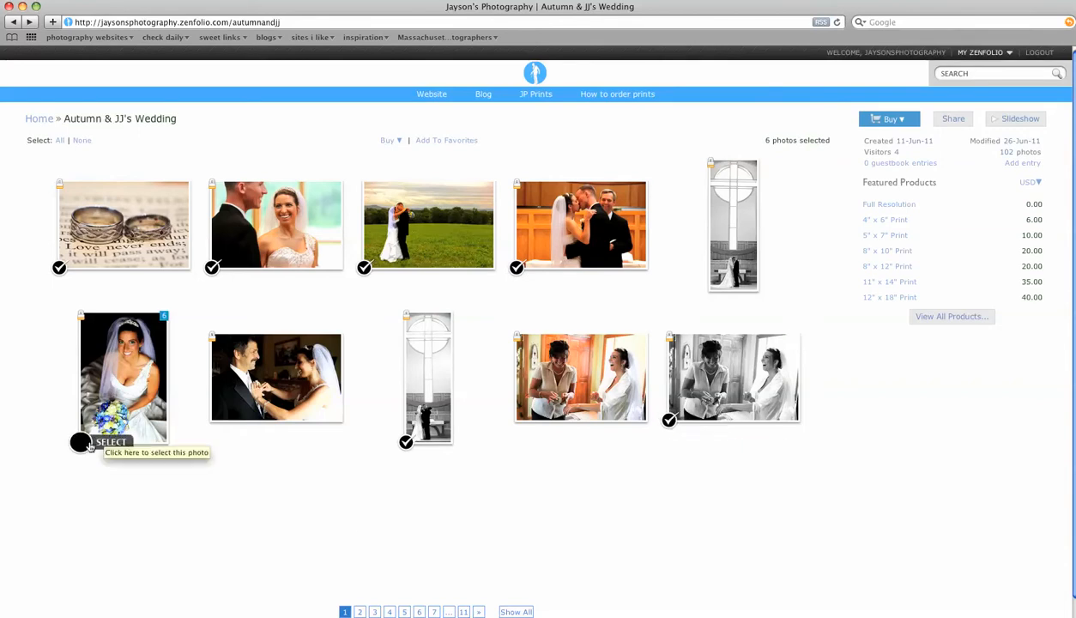
left_click(80, 443)
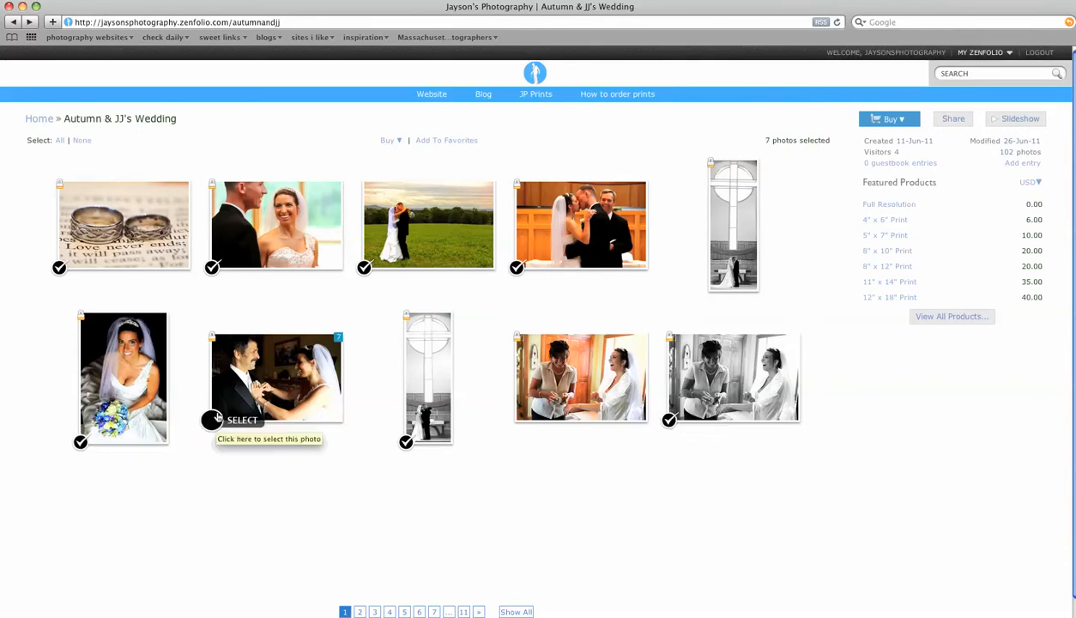
left_click(213, 419)
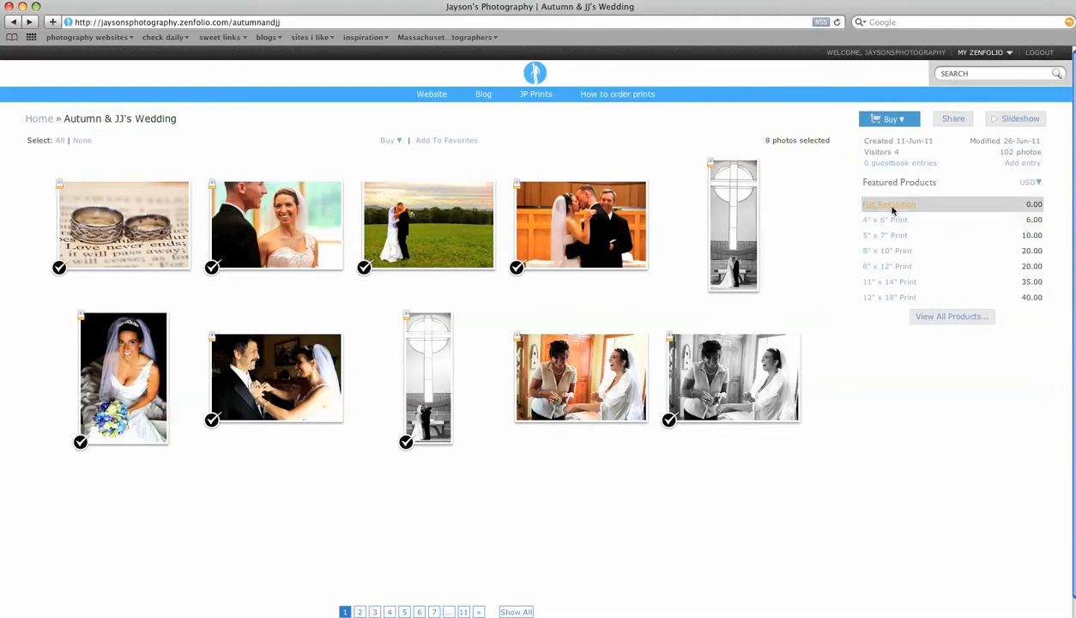
- Add the selected photos to the cart as Full Resolution downloads at $0.00 and go to the cart
left_click(889, 118)
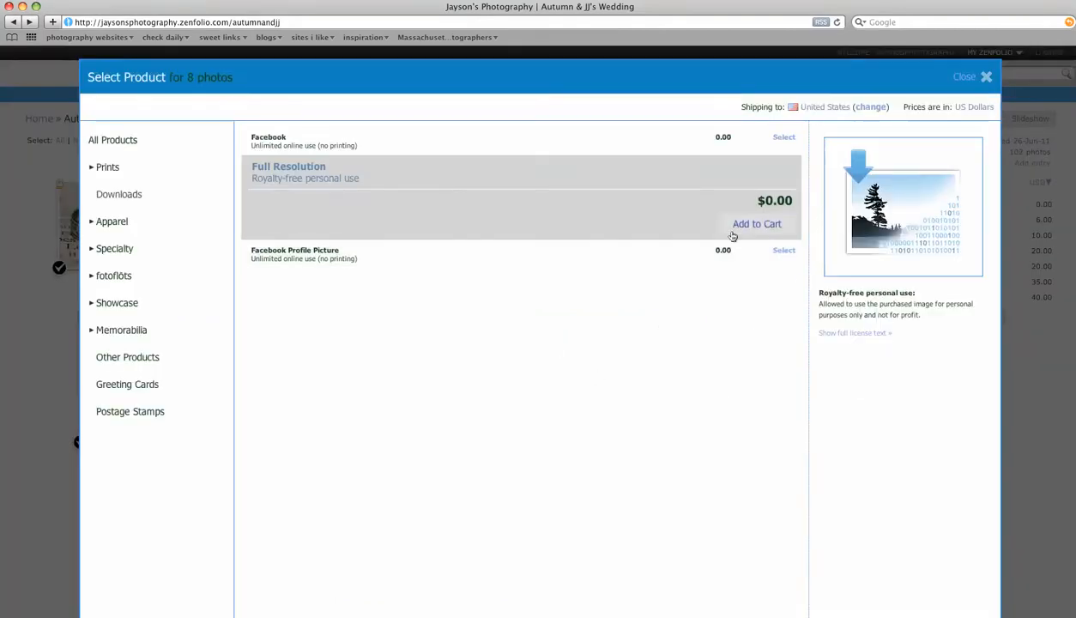
left_click(755, 223)
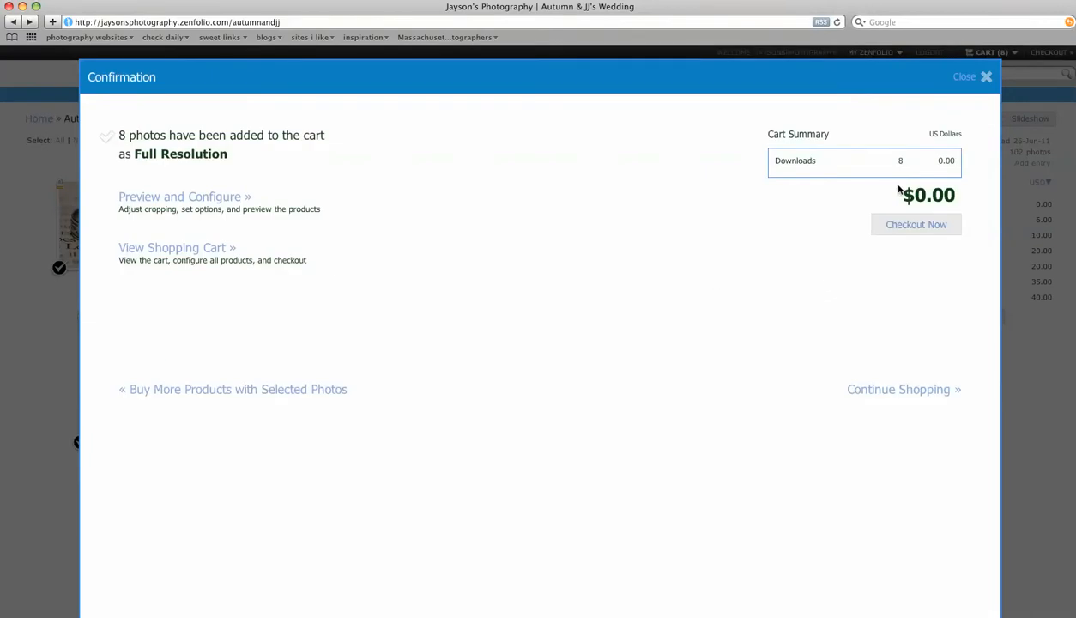
mouse_move(615, 238)
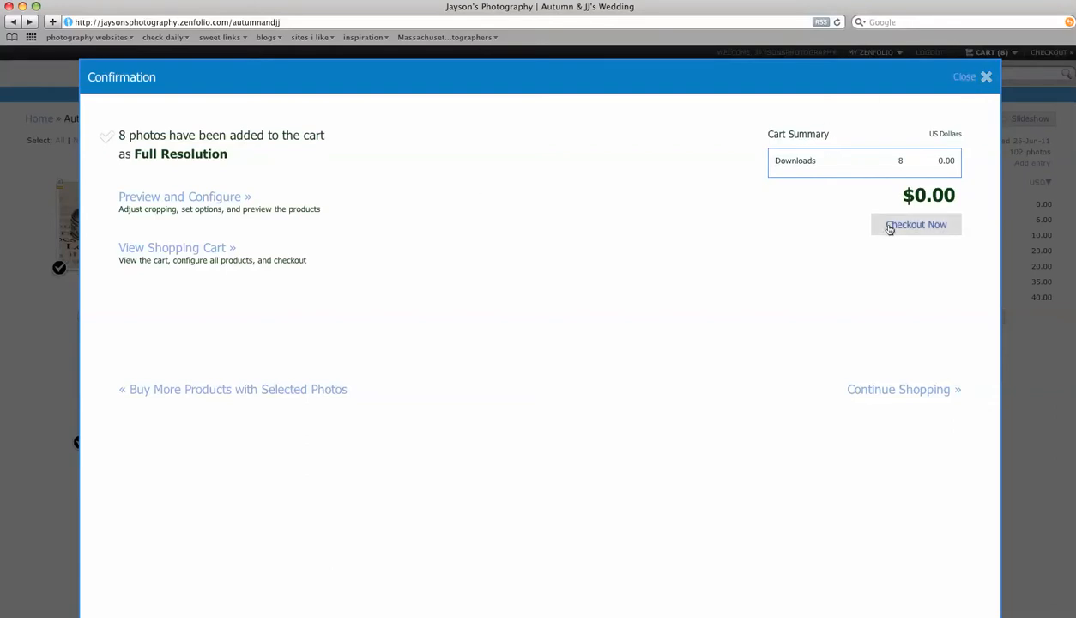
left_click(916, 223)
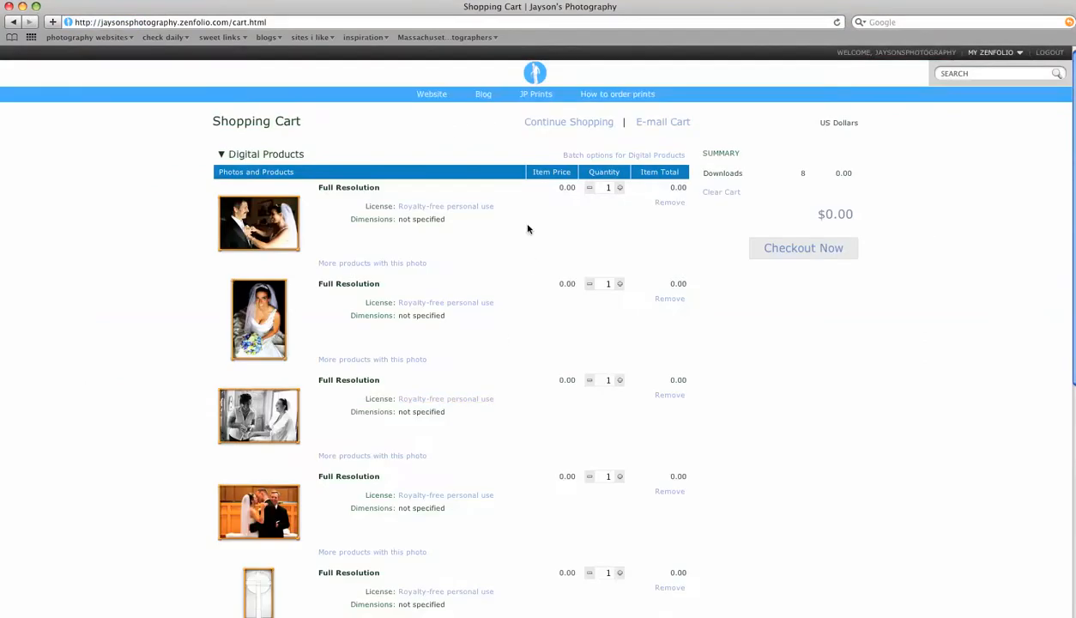
- Review the eight-item cart, then Clear Cart and confirm emptying it
scroll("down", 3)
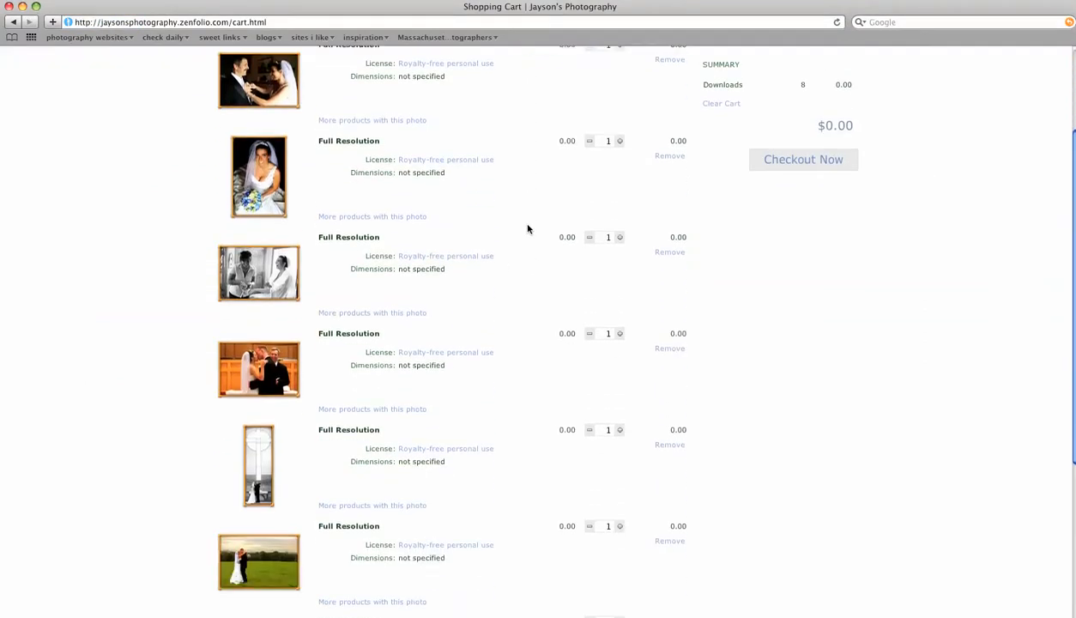
scroll("down", 3)
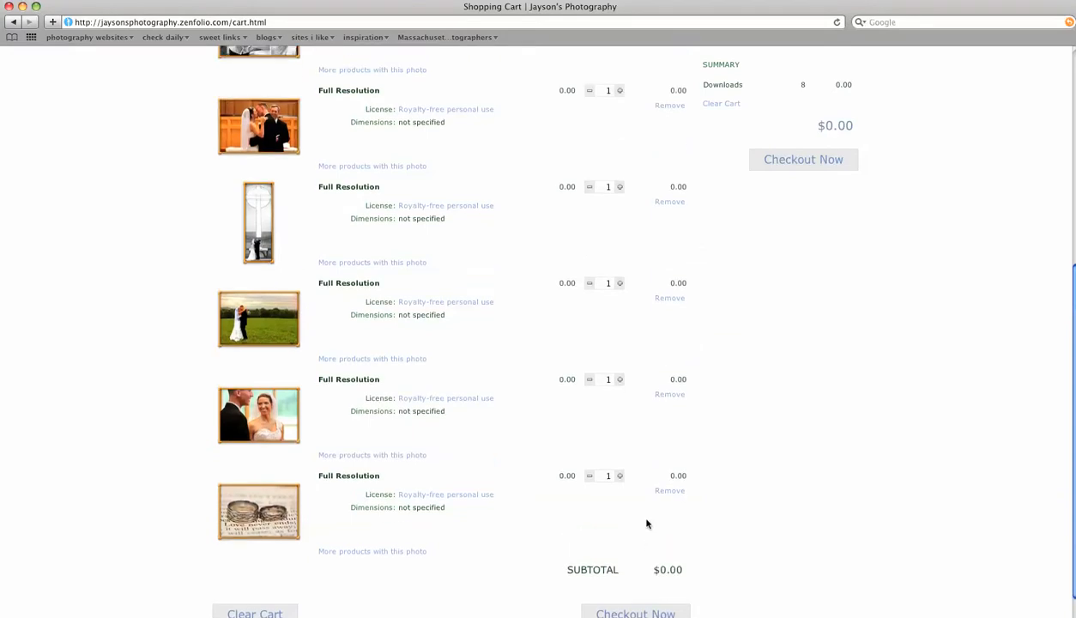
scroll("up", 3)
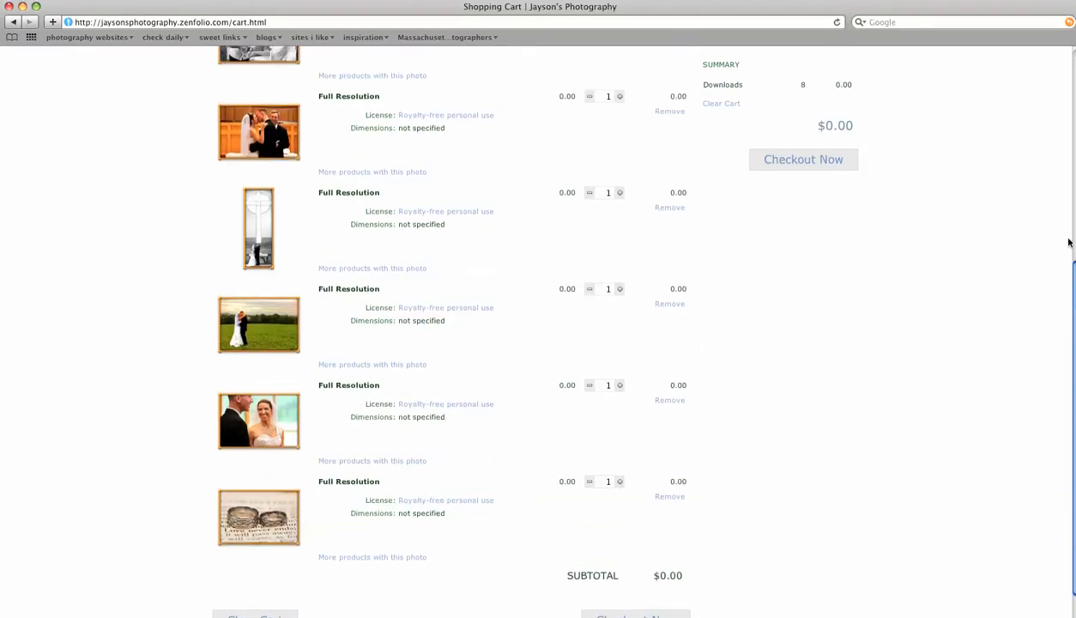
scroll("up", 3)
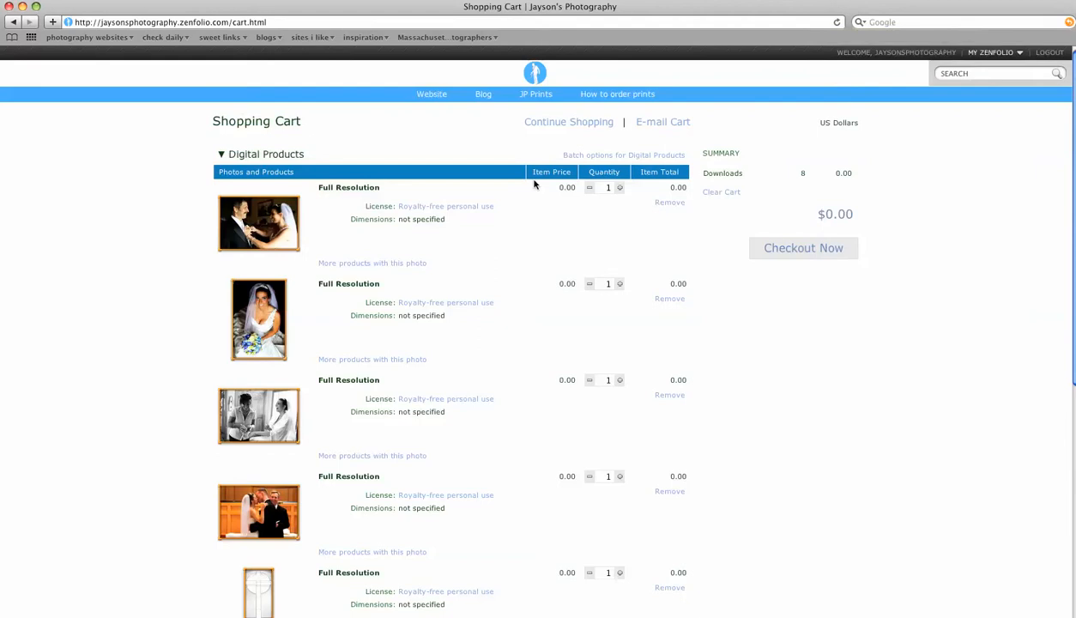
scroll("down", 3)
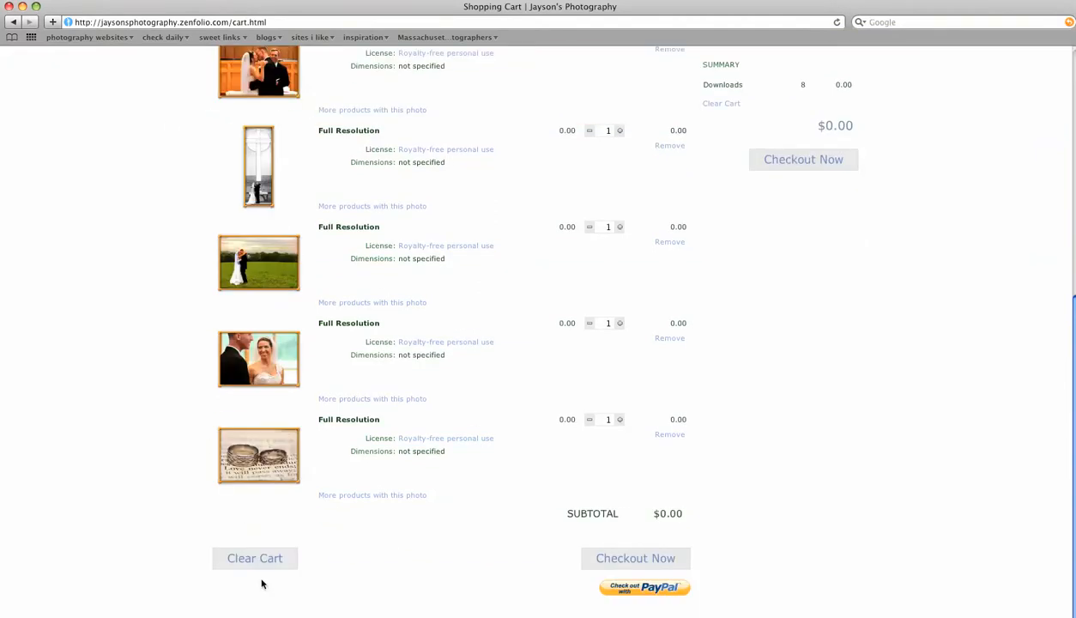
left_click(254, 558)
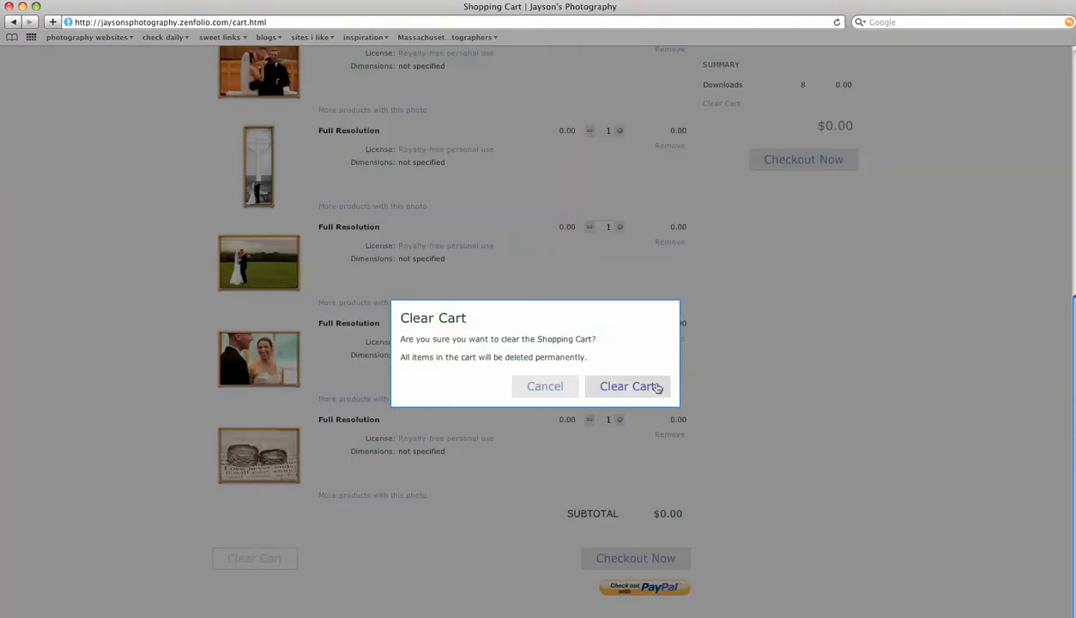
left_click(628, 386)
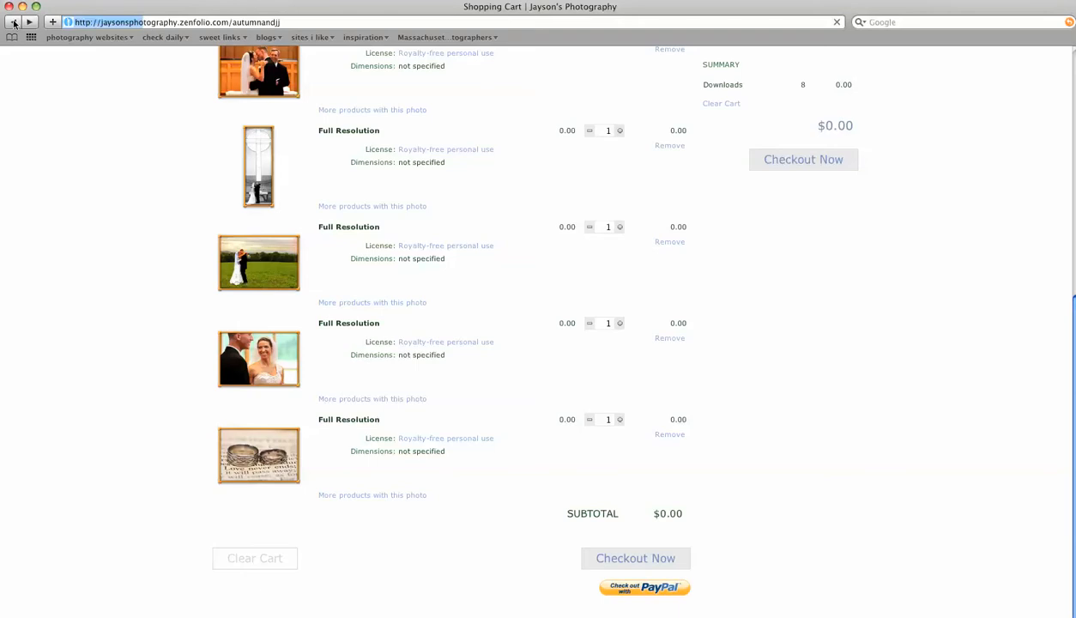
- Return to the galleries, reopen Autumn & JJ's Wedding and open the laughing bride and groom photo
left_click(13, 20)
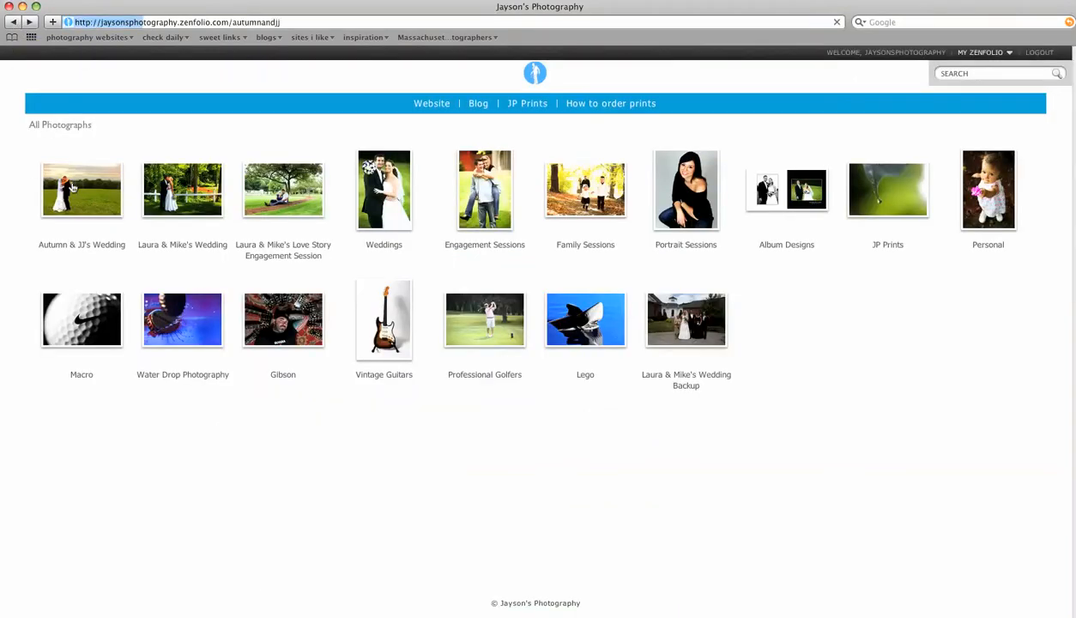
left_click(82, 188)
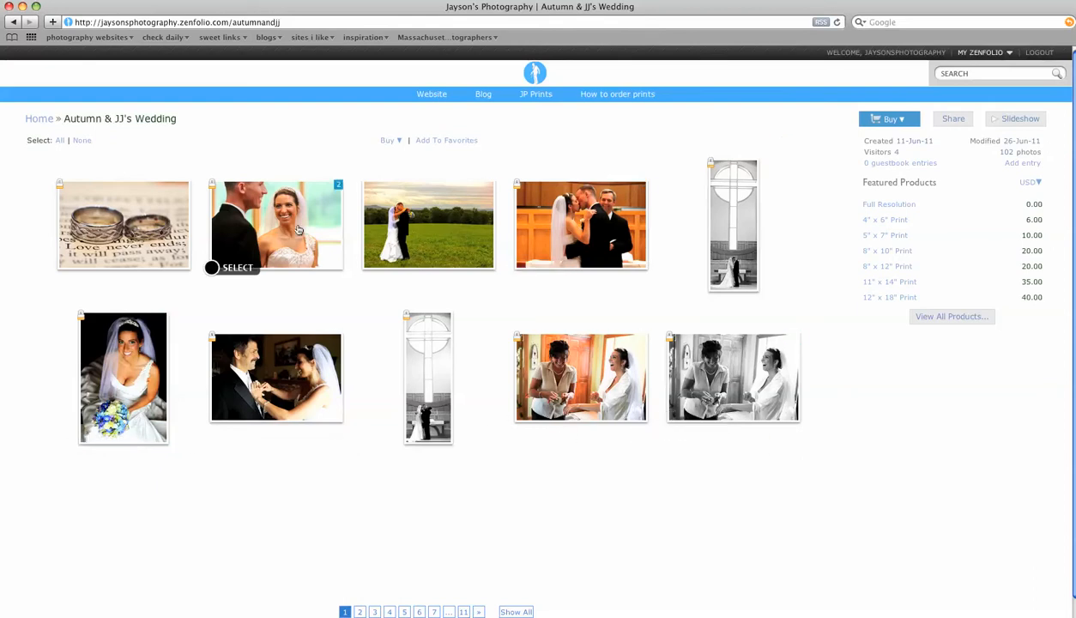
left_click(275, 225)
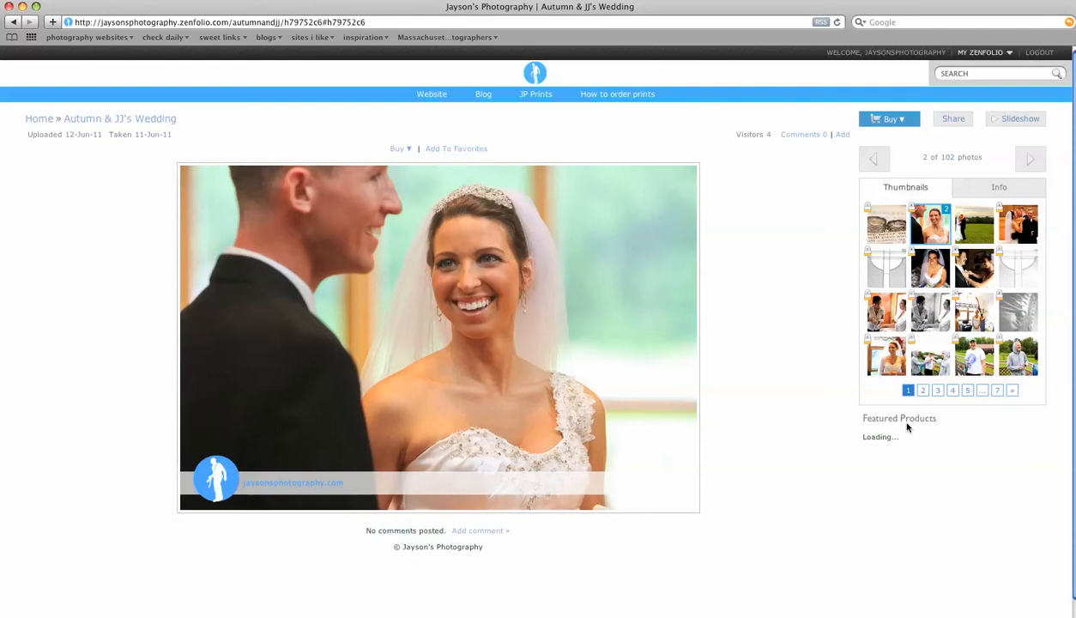
mouse_move(853, 436)
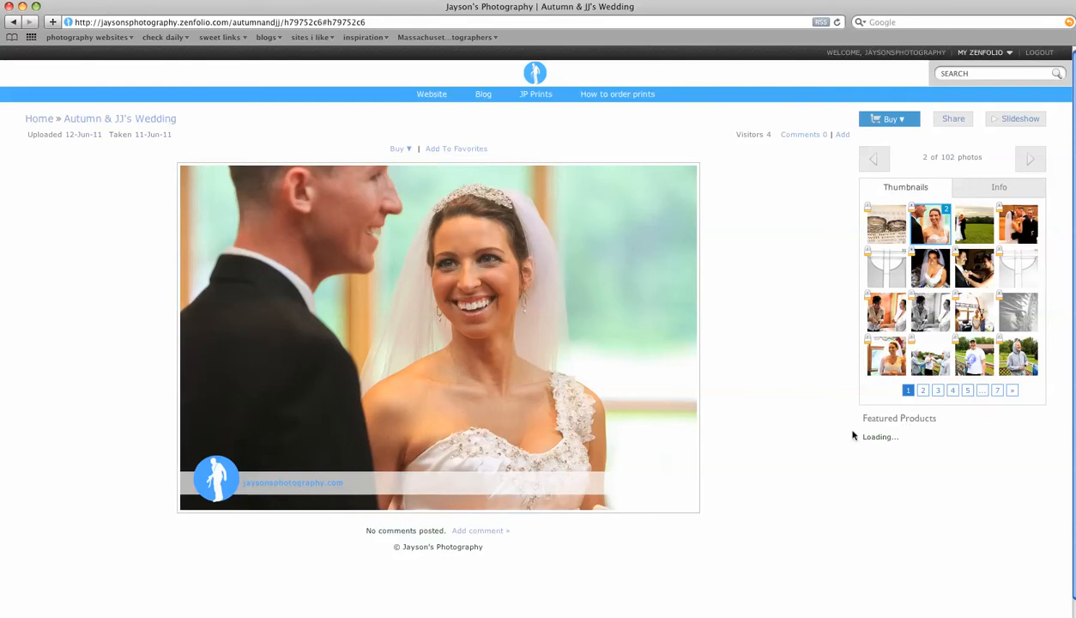
mouse_move(798, 425)
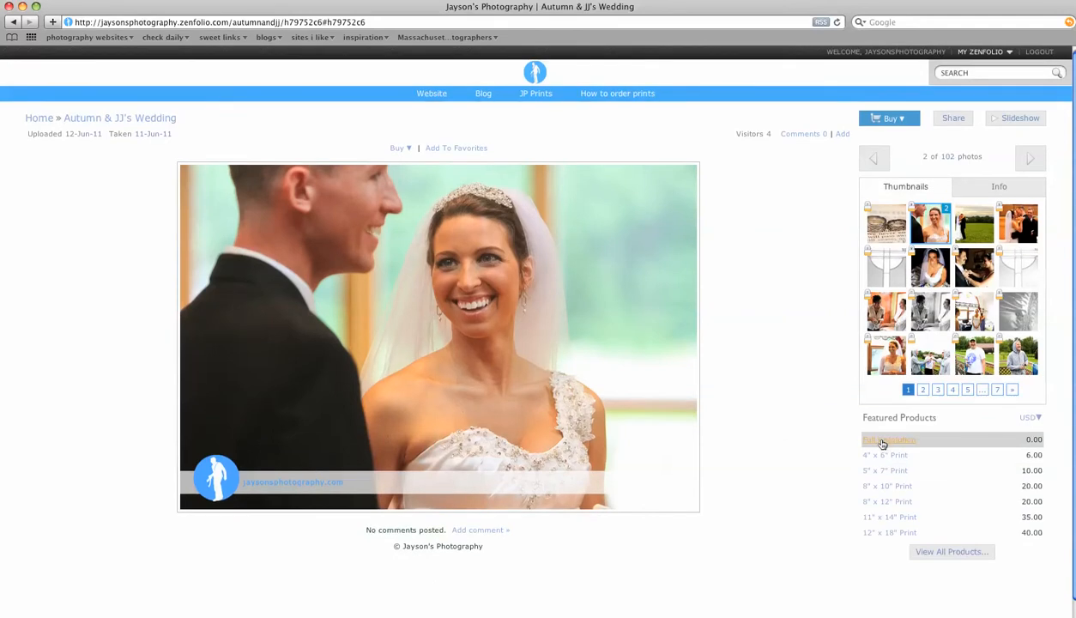
- Add this photo to the cart as a Full Resolution download at $0.00 and go to the cart
left_click(889, 439)
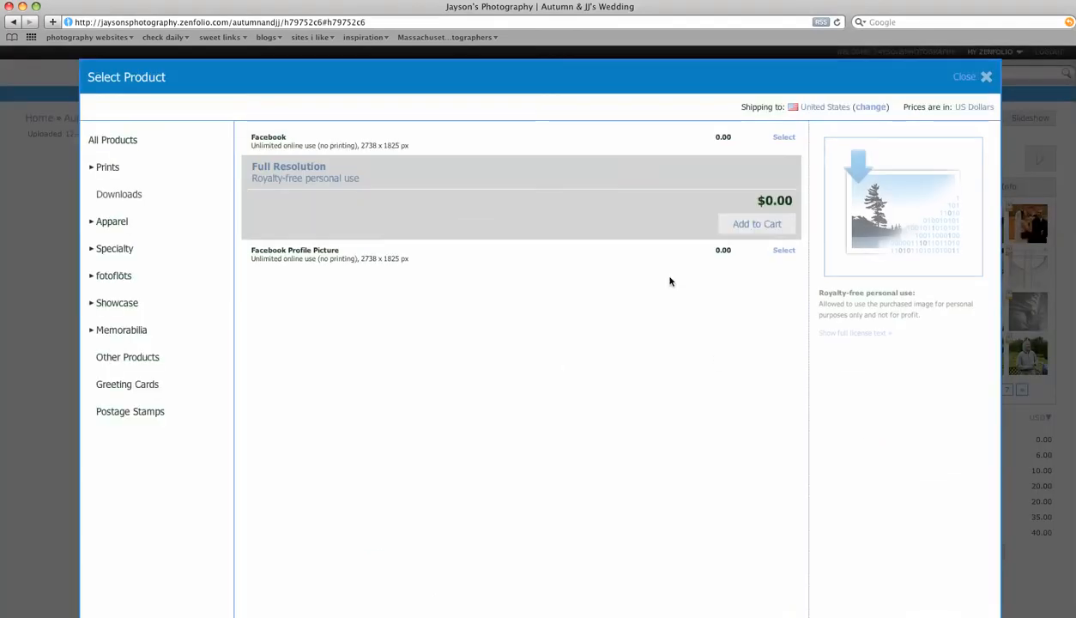
left_click(755, 223)
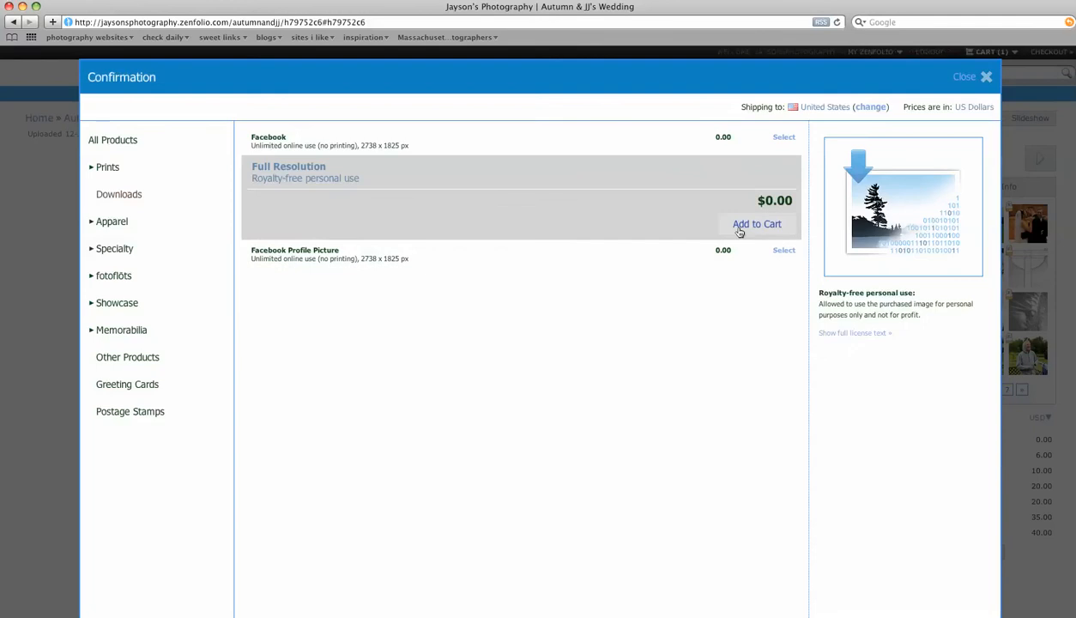
left_click(755, 223)
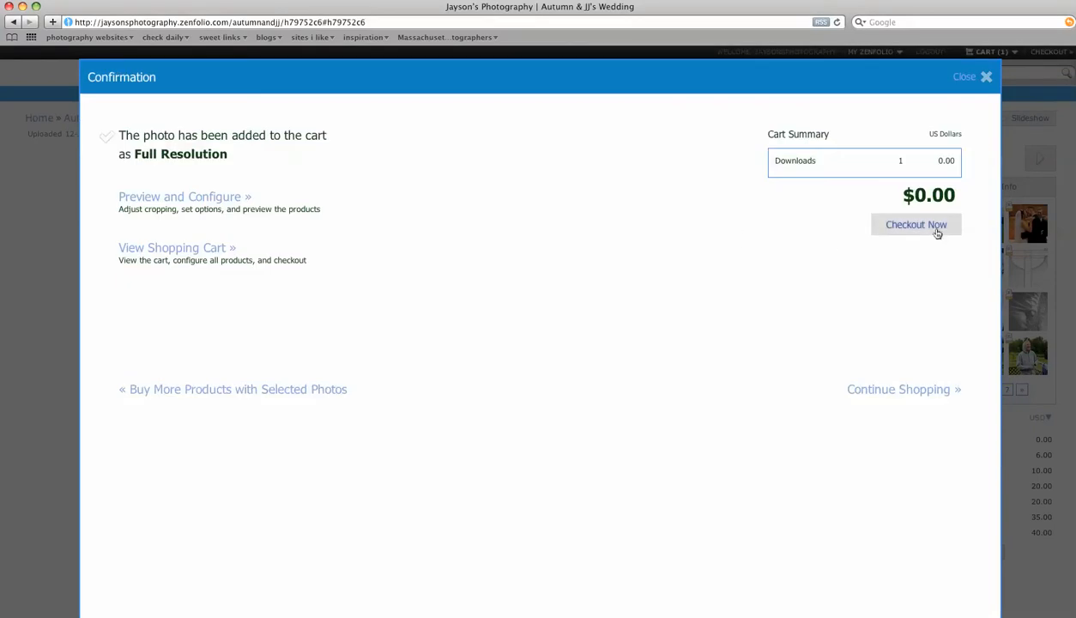
left_click(917, 223)
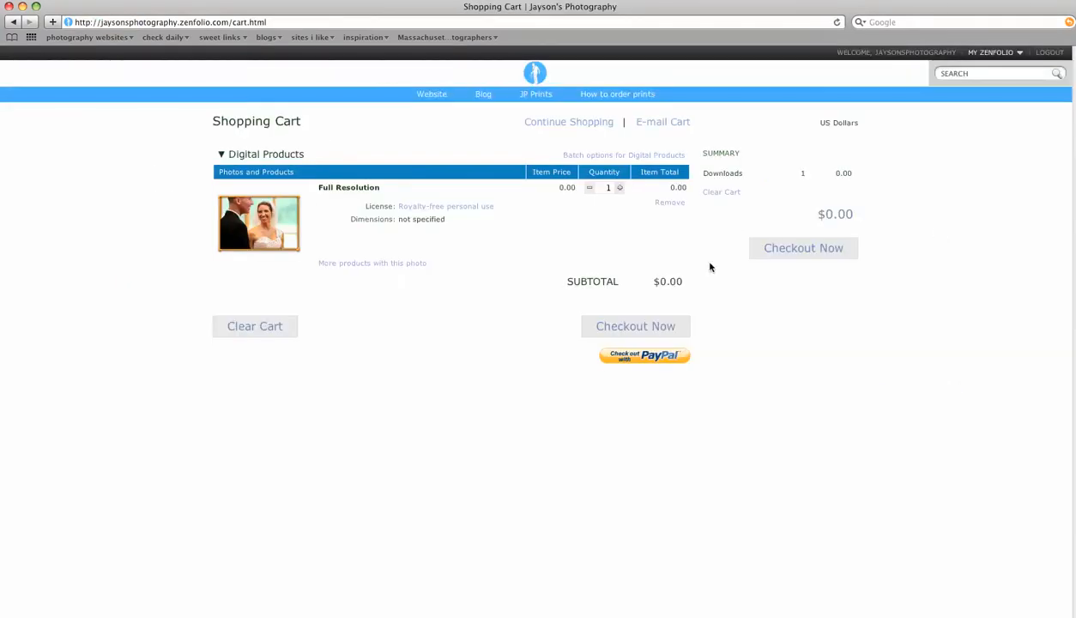
mouse_move(398, 327)
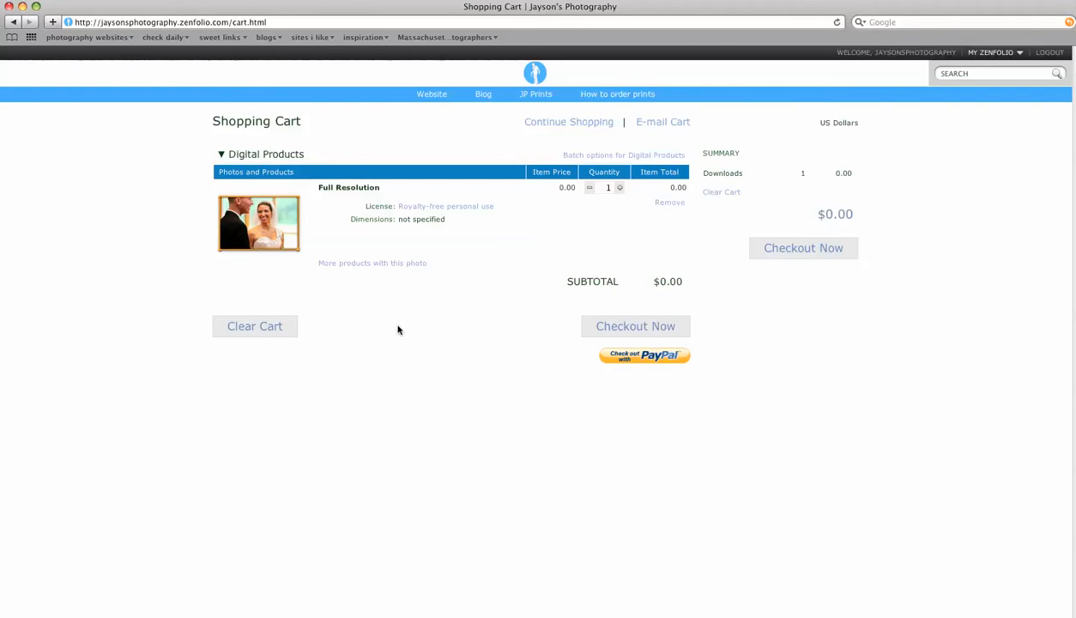
mouse_move(326, 285)
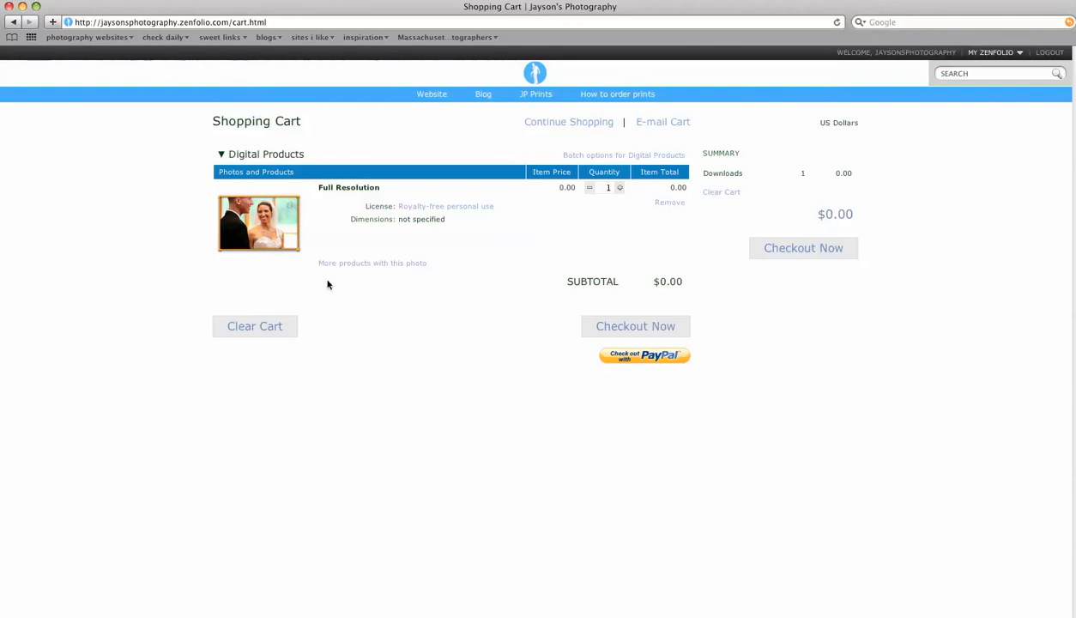
mouse_move(346, 285)
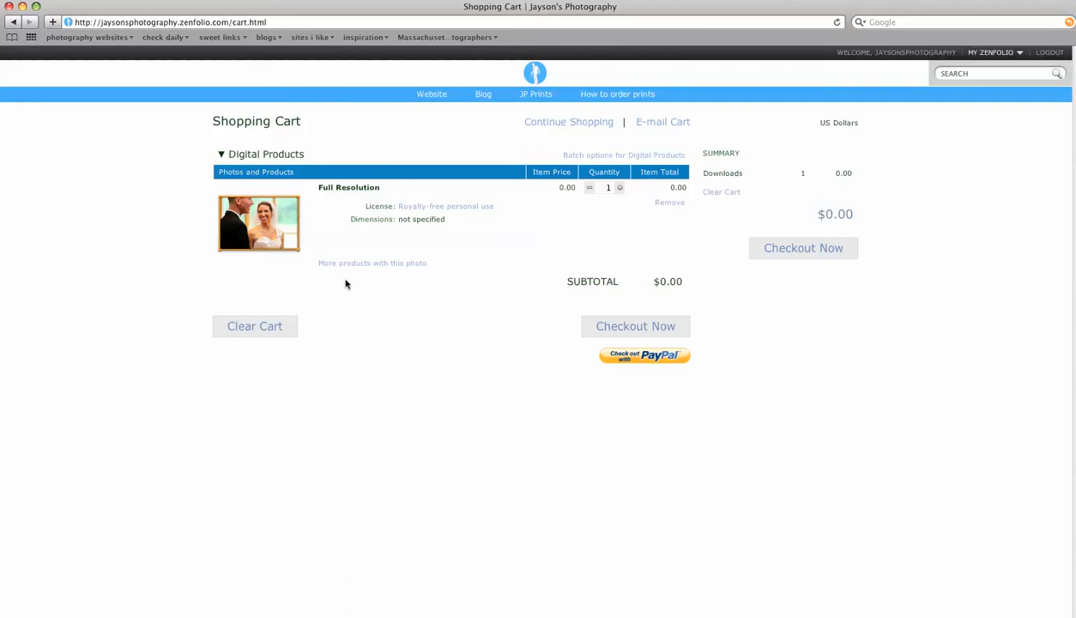